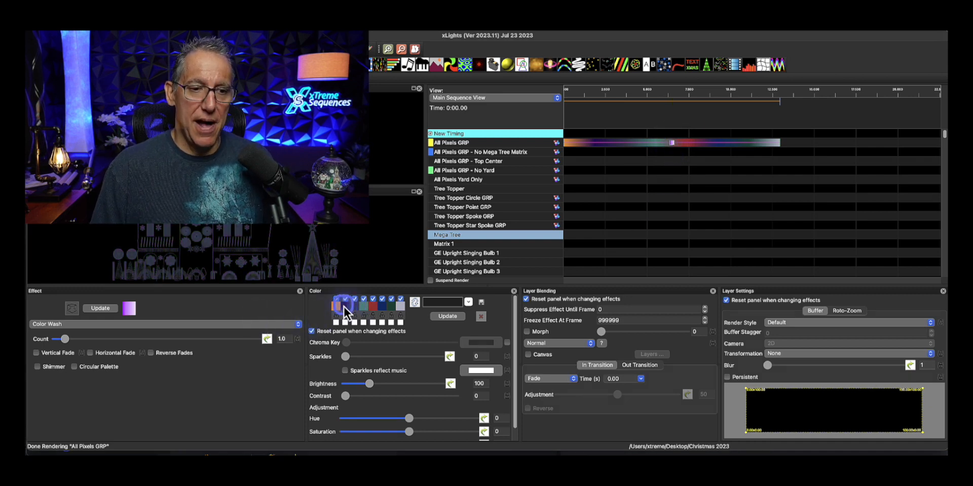
- Select the Warmth of Firelight hex code #FFA07A in ChatGPT's Christmas palette reply
{"action": "left_click", "coordinate": [333, 307]}
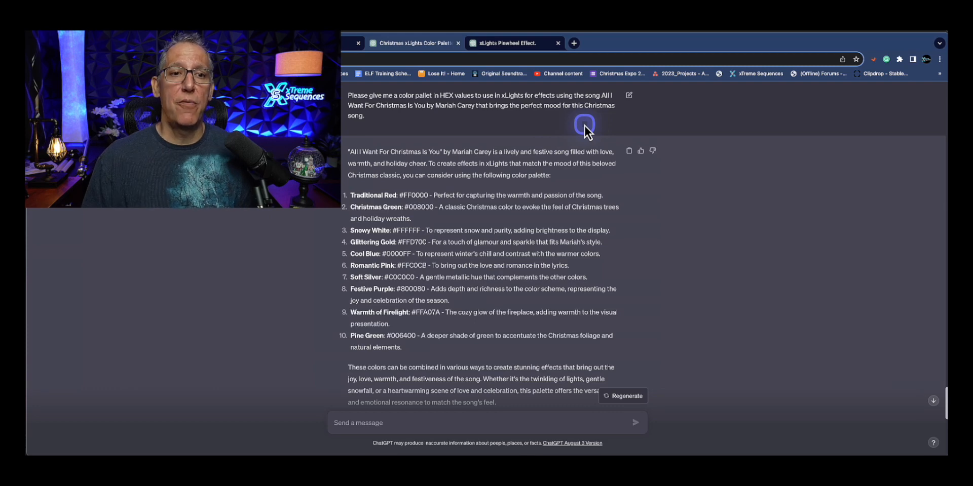
{"action": "mouse_move", "coordinate": [668, 141]}
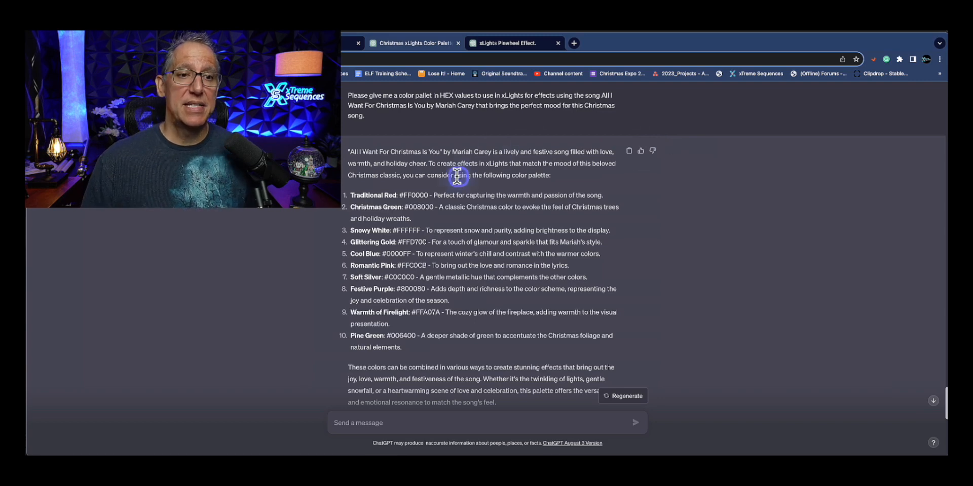
{"action": "mouse_move", "coordinate": [499, 193]}
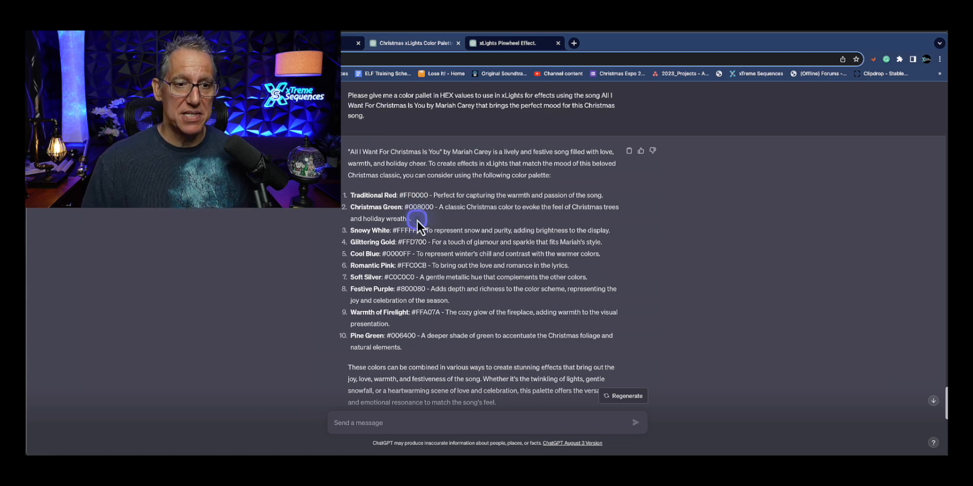
{"action": "mouse_move", "coordinate": [386, 319]}
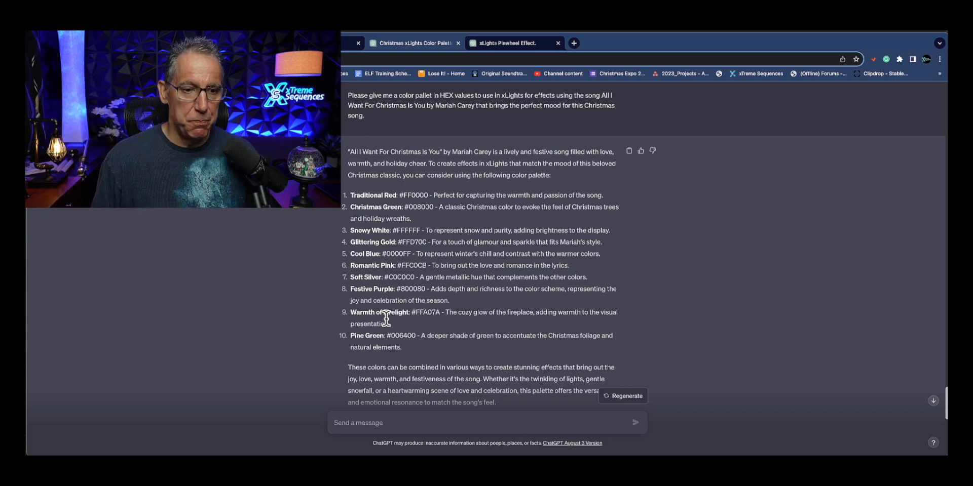
{"action": "double_click", "coordinate": [420, 313]}
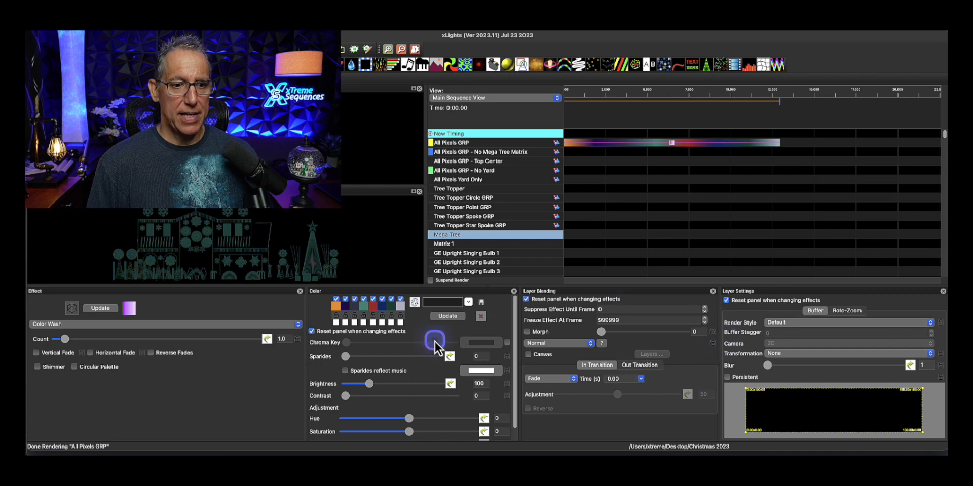
- Set the last palette swatch to the salmon colour FFA07A
{"action": "left_click", "coordinate": [468, 302]}
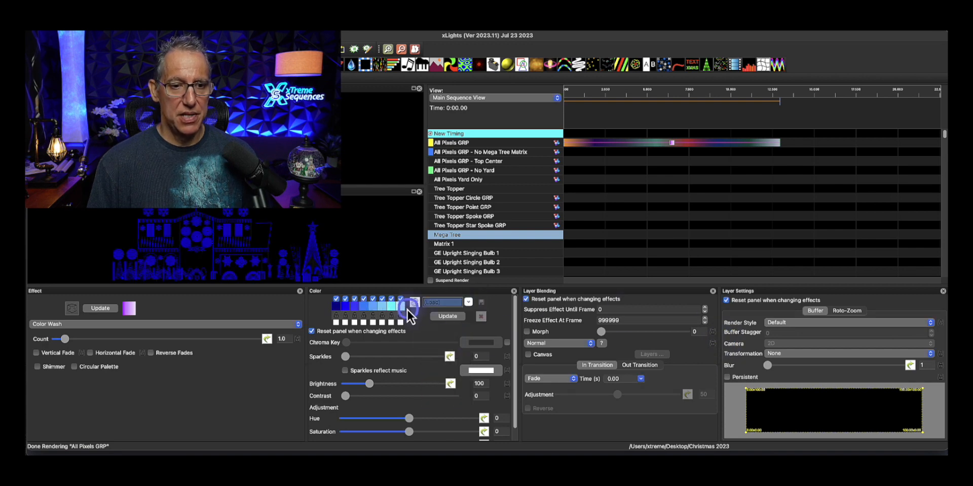
{"action": "left_click", "coordinate": [410, 304]}
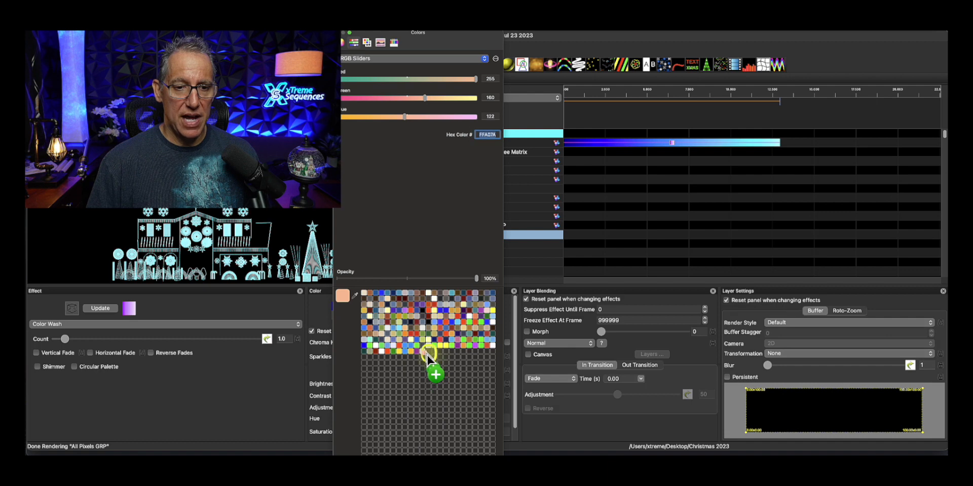
{"action": "left_click", "coordinate": [430, 351]}
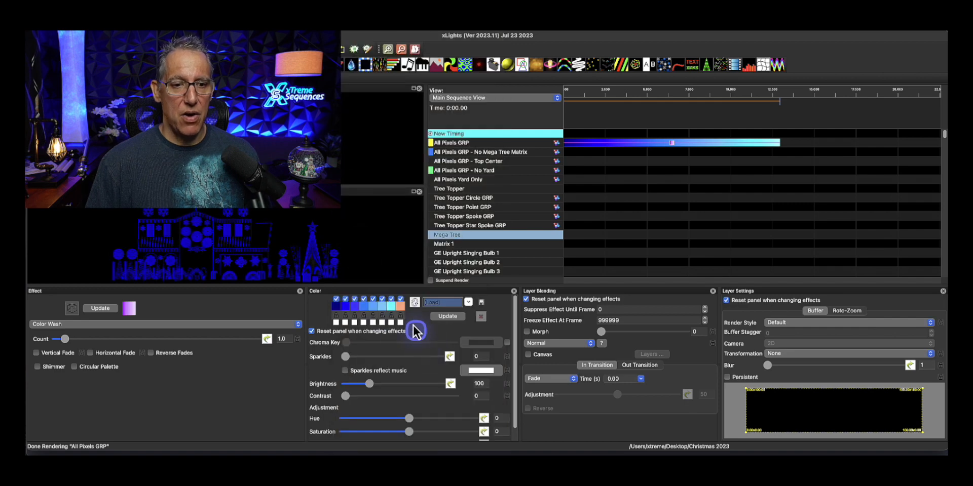
{"action": "left_click", "coordinate": [401, 307]}
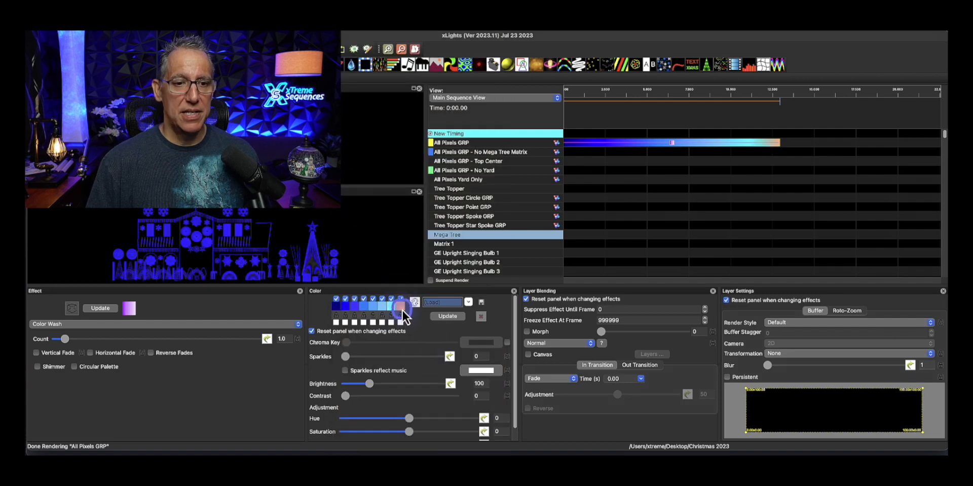
- Uncheck the other palette colours so only FFA07A stays active
{"action": "left_click", "coordinate": [345, 299]}
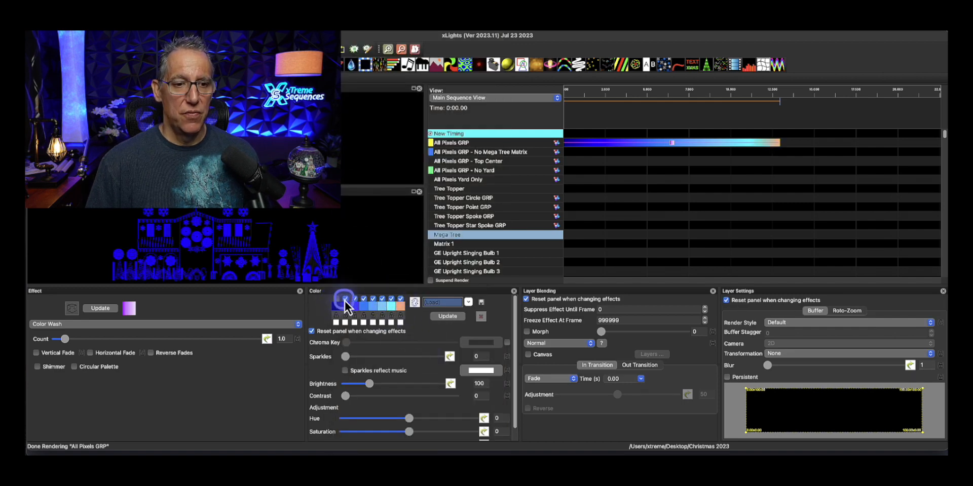
{"action": "left_click", "coordinate": [382, 299]}
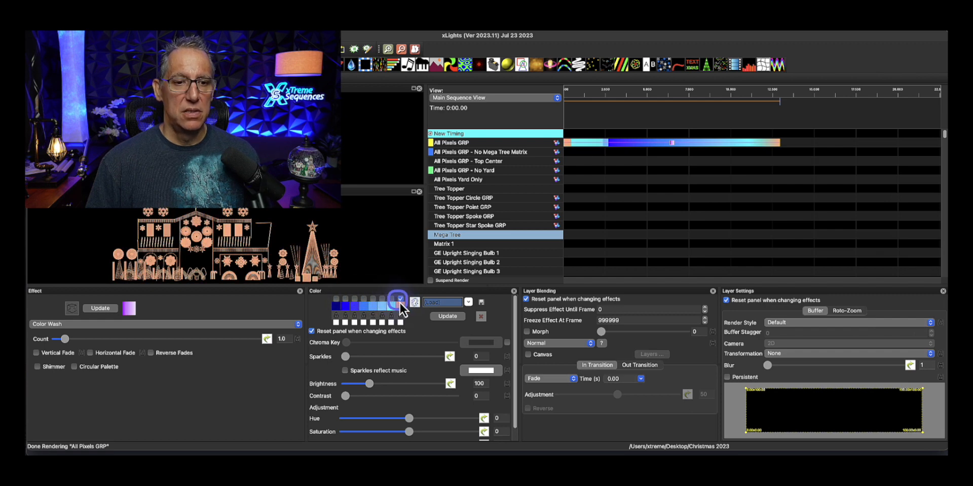
{"action": "left_click", "coordinate": [399, 299]}
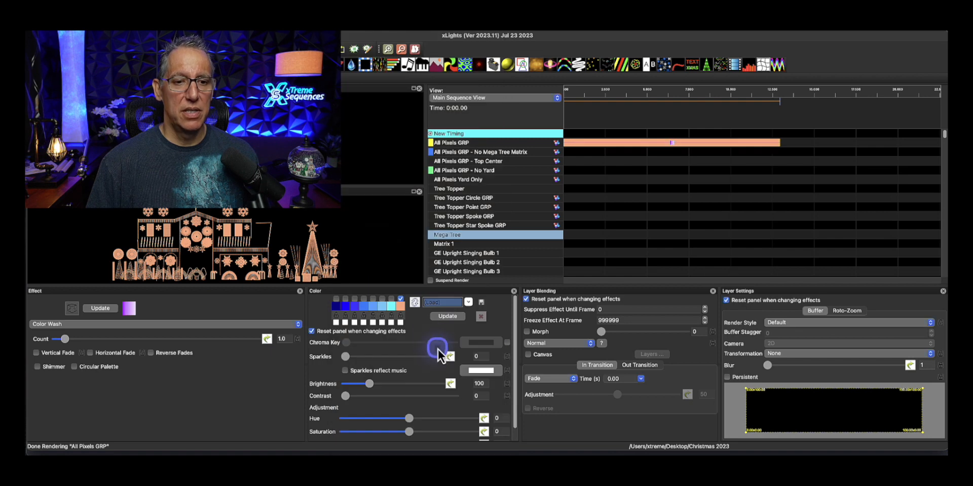
{"action": "left_click", "coordinate": [401, 301]}
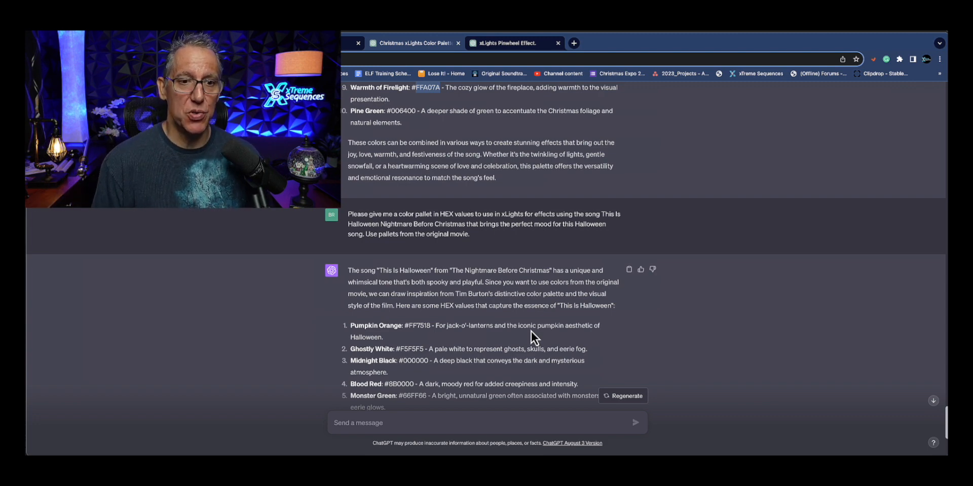
- Scroll ChatGPT to the This Is Halloween palette, from Pumpkin Orange #FF7518 onward
{"action": "scroll", "scroll_direction": "down", "scroll_amount": 3}
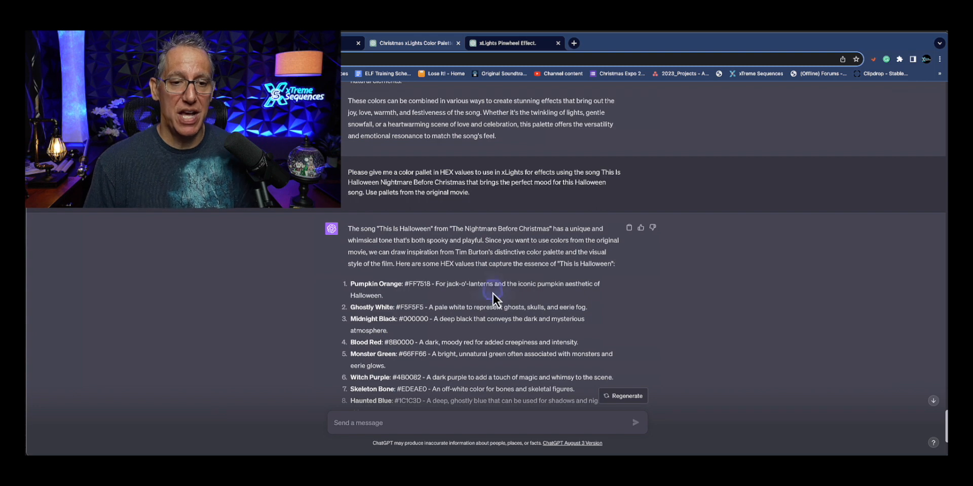
{"action": "scroll", "scroll_direction": "down", "scroll_amount": 3}
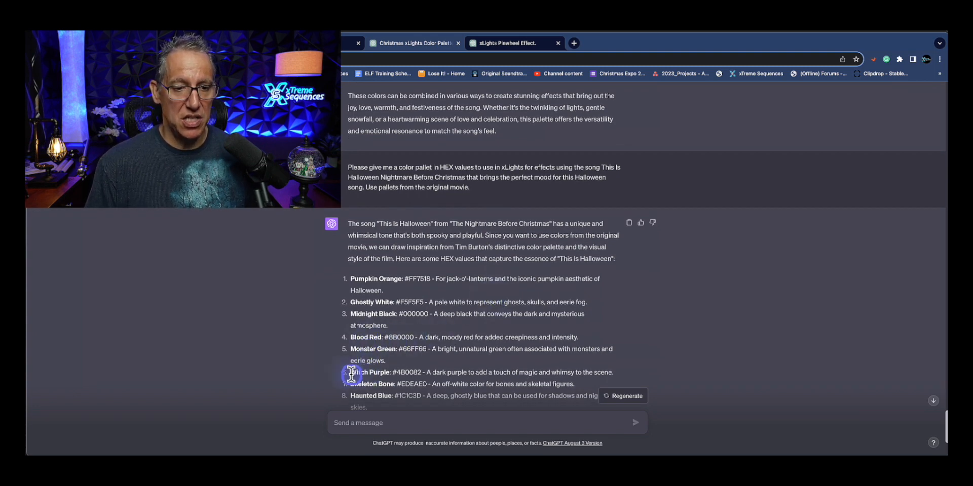
{"action": "mouse_move", "coordinate": [441, 384]}
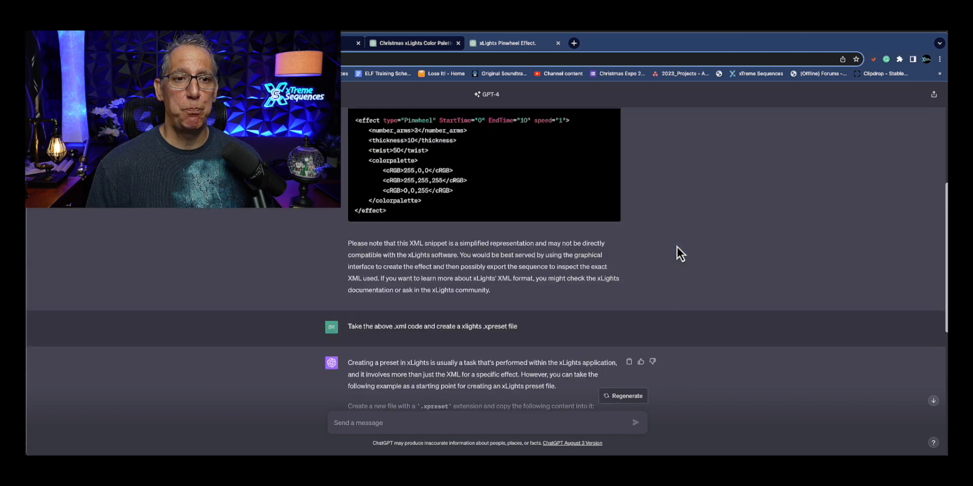
- Scroll through the pinwheel replies to the red, white and blue .xpreset XML code
{"action": "scroll", "scroll_direction": "up", "scroll_amount": 3}
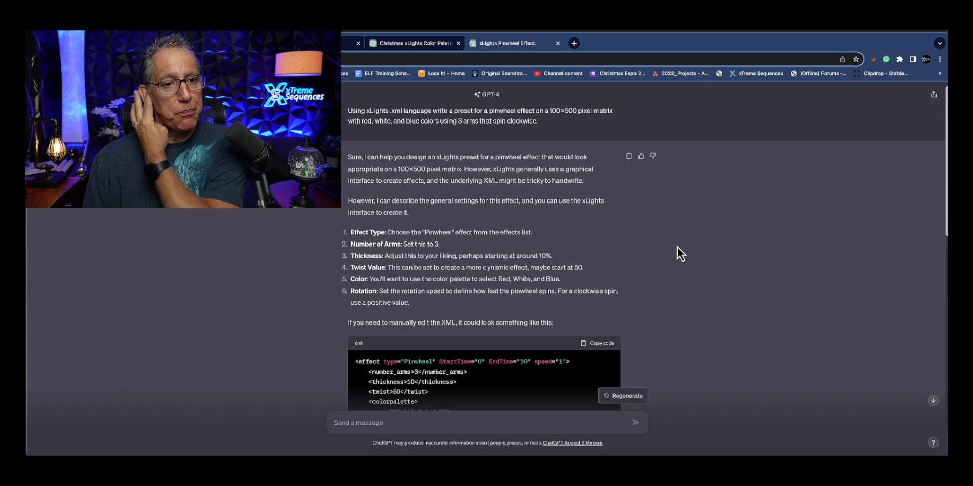
{"action": "scroll", "scroll_direction": "down", "scroll_amount": 3}
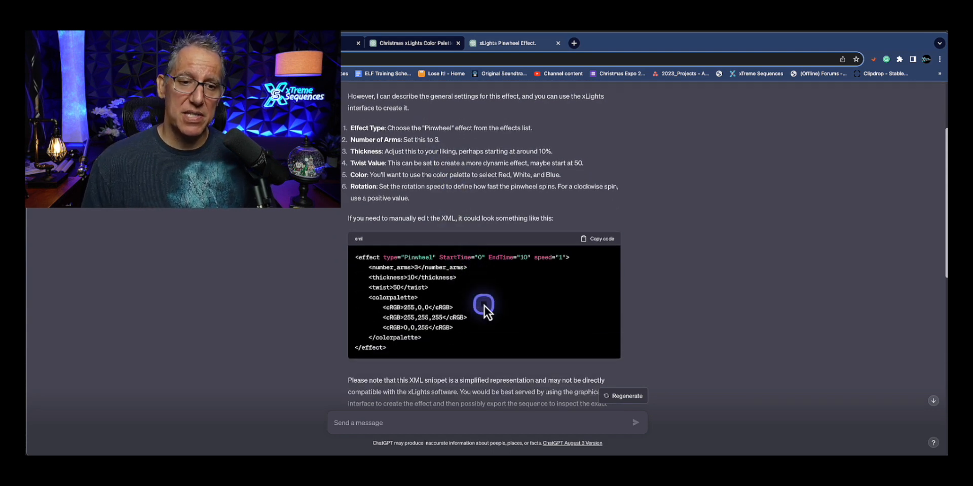
{"action": "scroll", "scroll_direction": "down", "scroll_amount": 3}
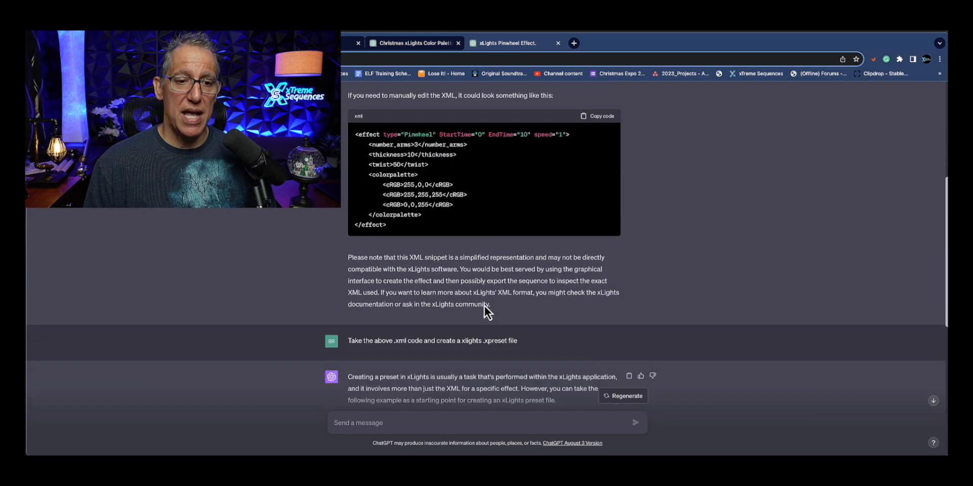
{"action": "mouse_move", "coordinate": [484, 304]}
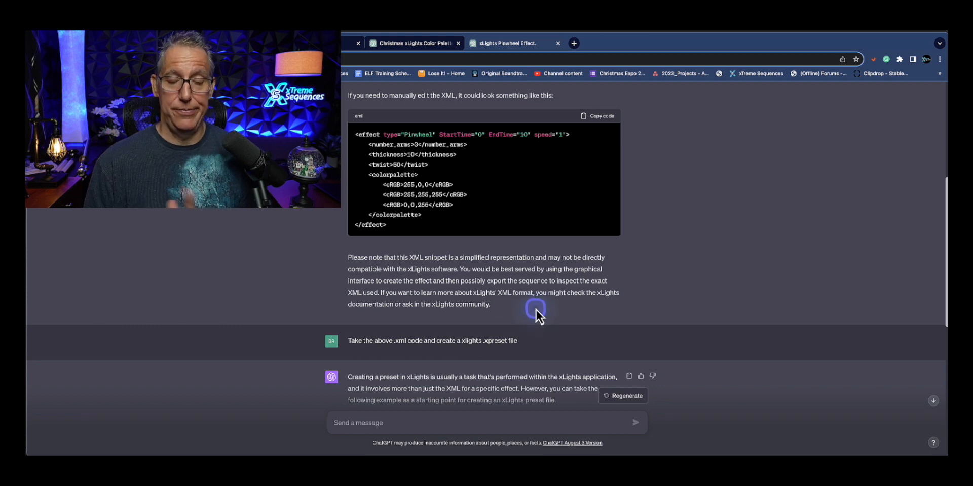
{"action": "scroll", "scroll_direction": "down", "scroll_amount": 3}
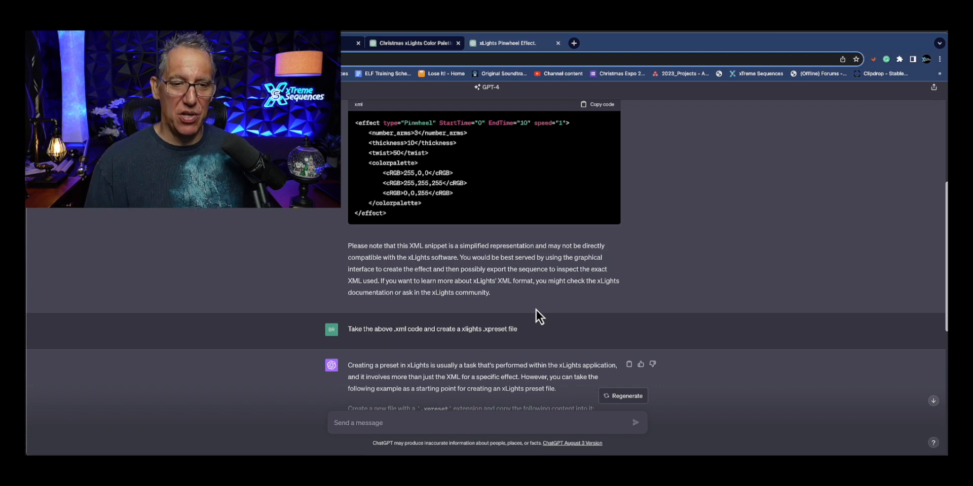
{"action": "scroll", "scroll_direction": "down", "scroll_amount": 3}
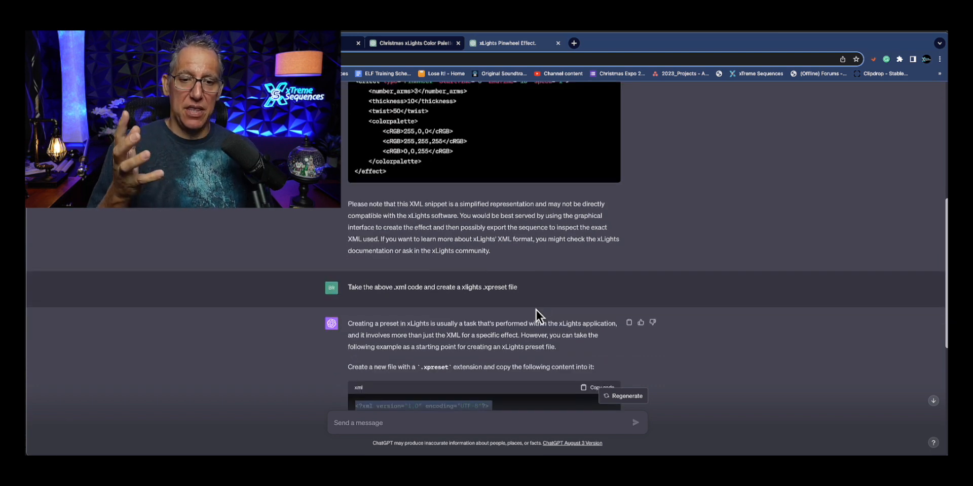
{"action": "scroll", "scroll_direction": "down", "scroll_amount": 3}
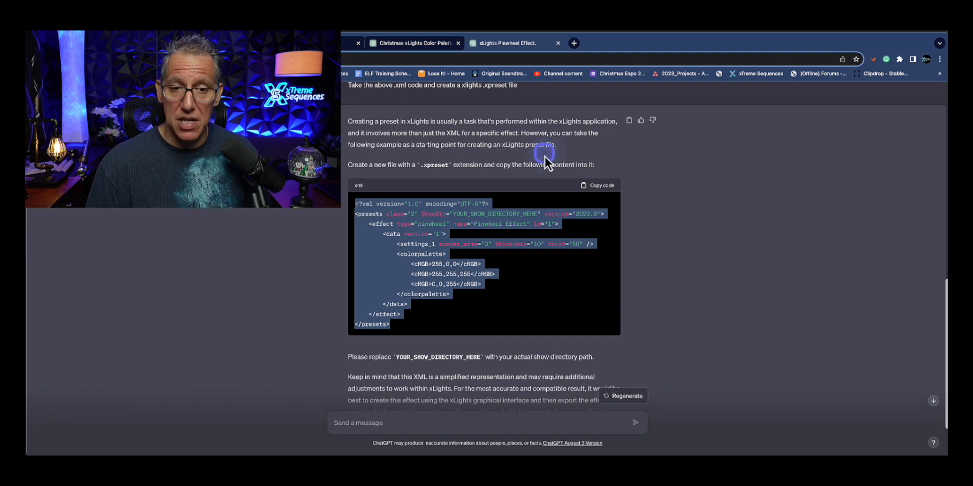
{"action": "scroll", "scroll_direction": "down", "scroll_amount": 3}
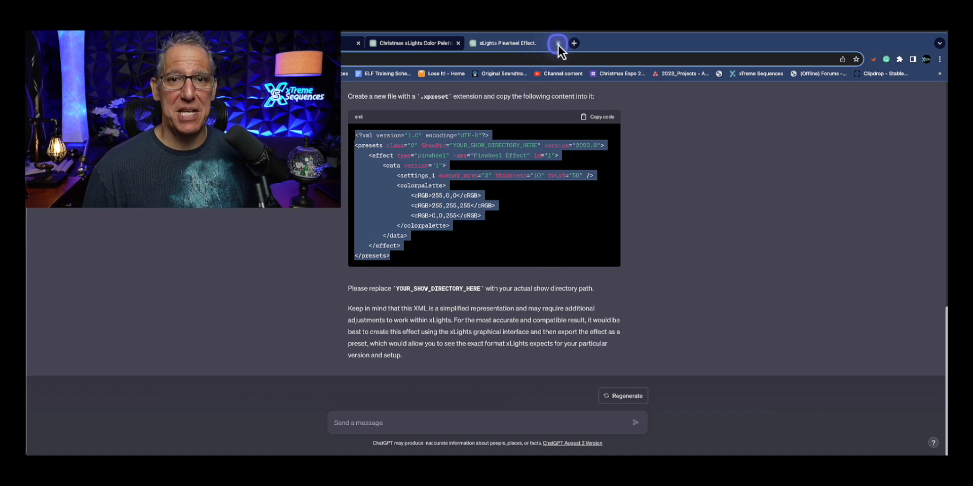
- Close the pinwheel and Christmas palette conversations and browse the Midjourney home feed
{"action": "left_click", "coordinate": [555, 43]}
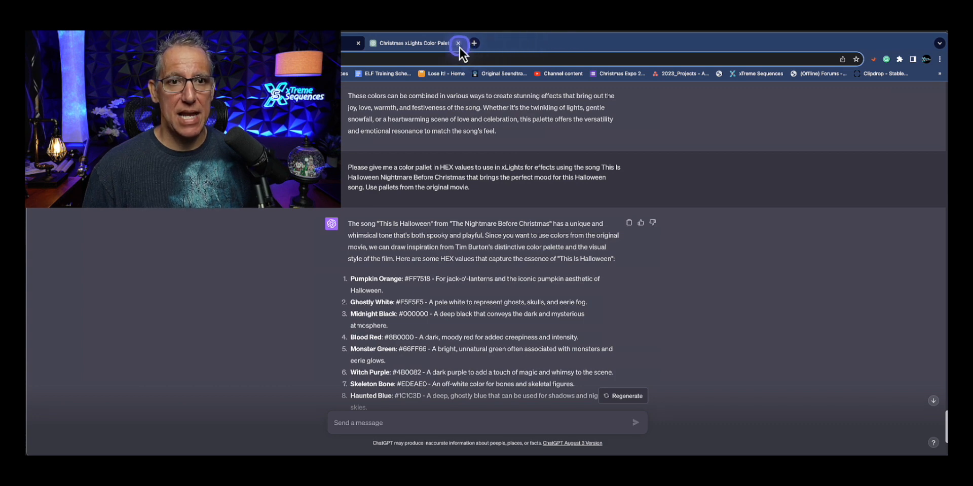
{"action": "left_click", "coordinate": [461, 43]}
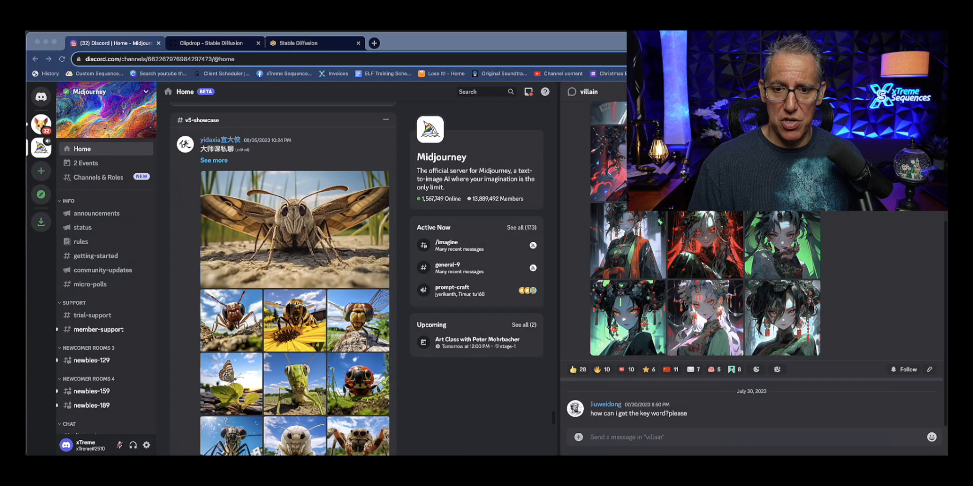
{"action": "scroll", "scroll_direction": "down", "scroll_amount": 3}
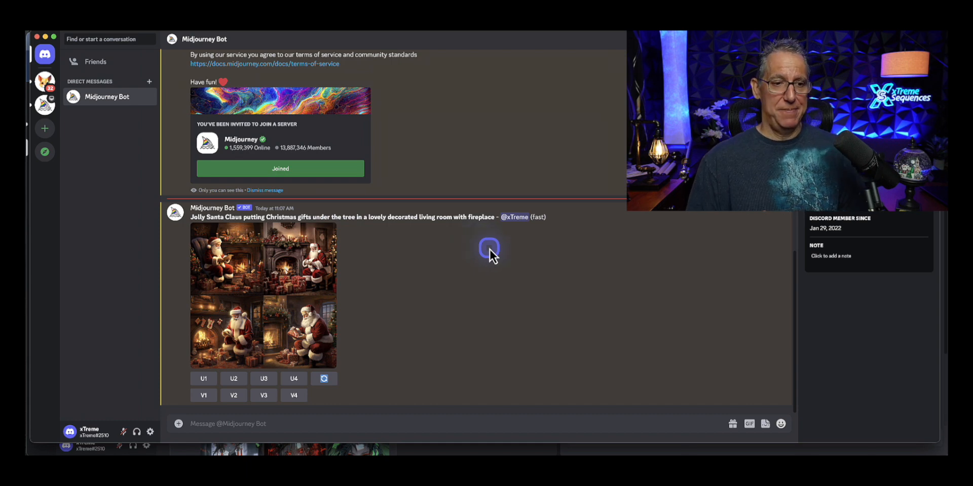
{"action": "mouse_move", "coordinate": [204, 266]}
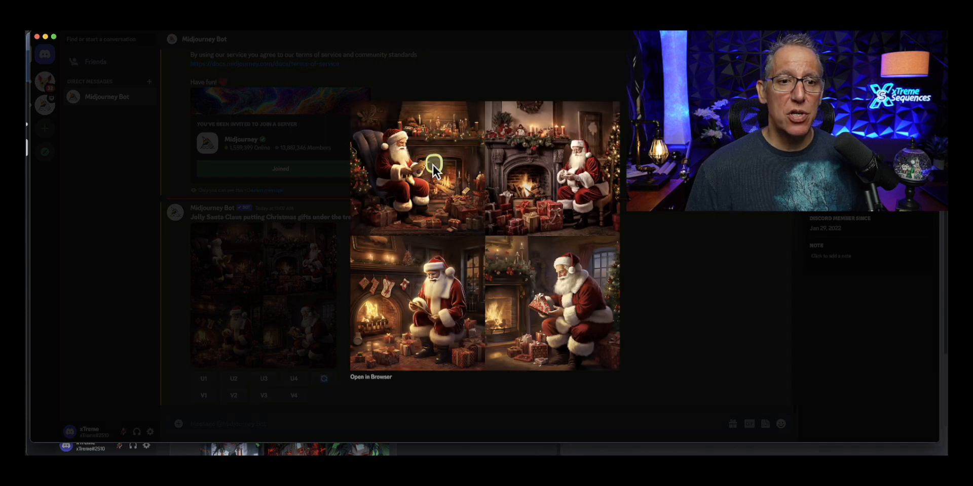
{"action": "mouse_move", "coordinate": [416, 300]}
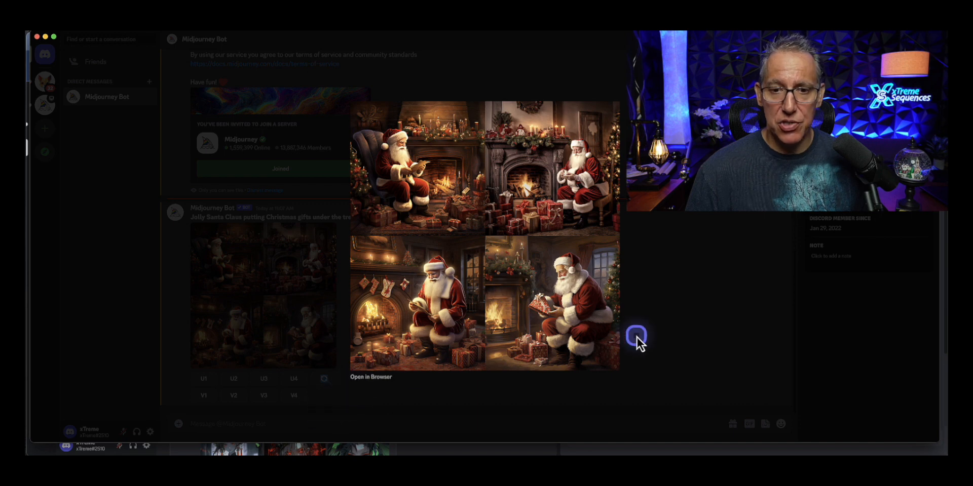
{"action": "mouse_move", "coordinate": [351, 128]}
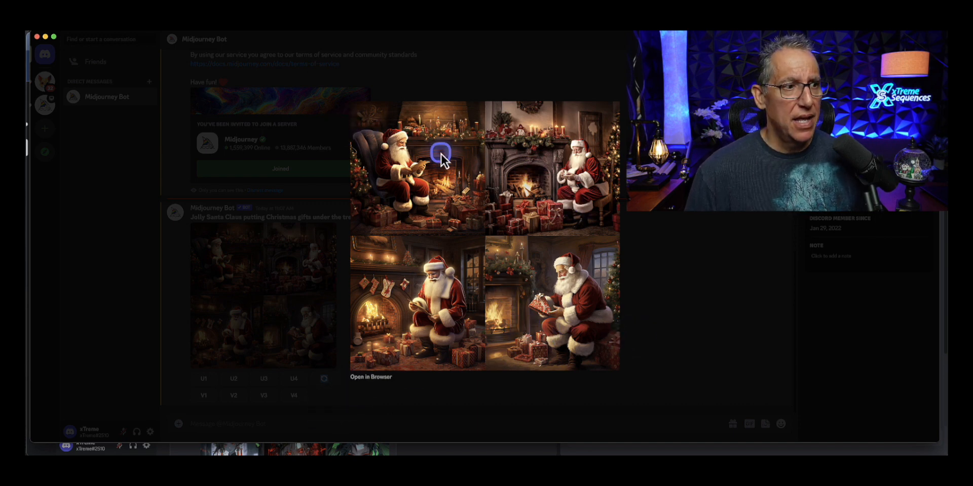
- View the Santa fireplace grid at full size, then return to the Midjourney server
{"action": "left_click", "coordinate": [370, 377]}
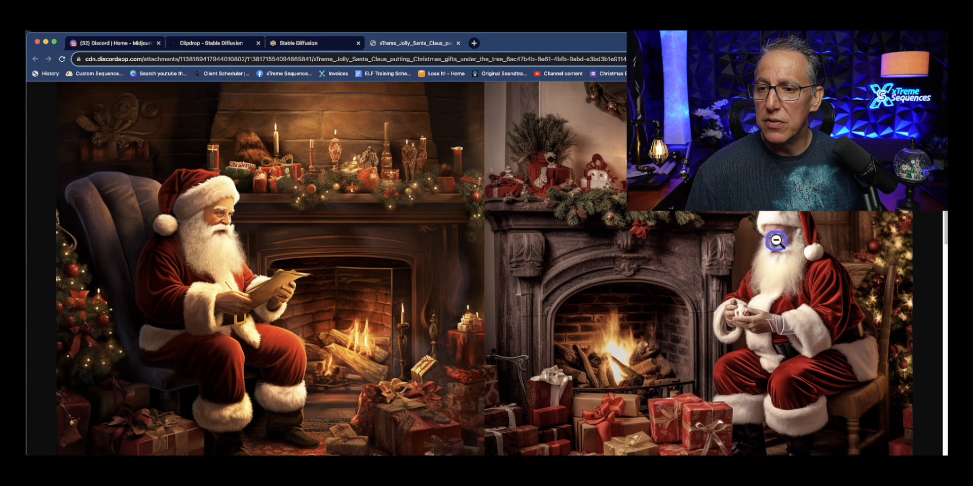
{"action": "scroll", "scroll_direction": "down", "scroll_amount": 3}
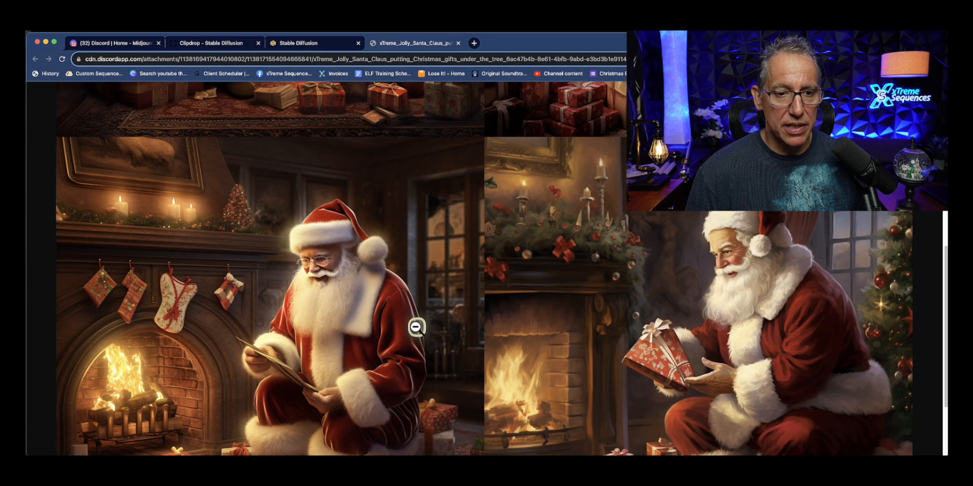
{"action": "mouse_move", "coordinate": [777, 256]}
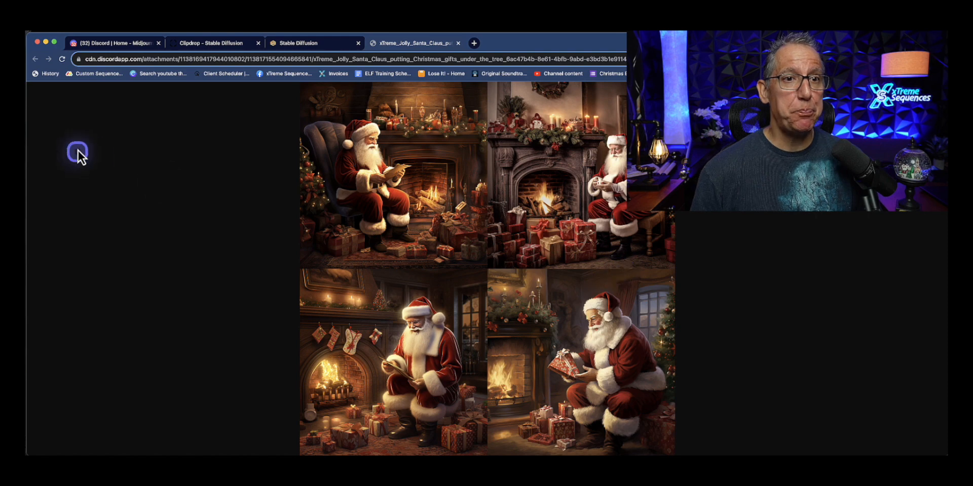
{"action": "left_click", "coordinate": [117, 42]}
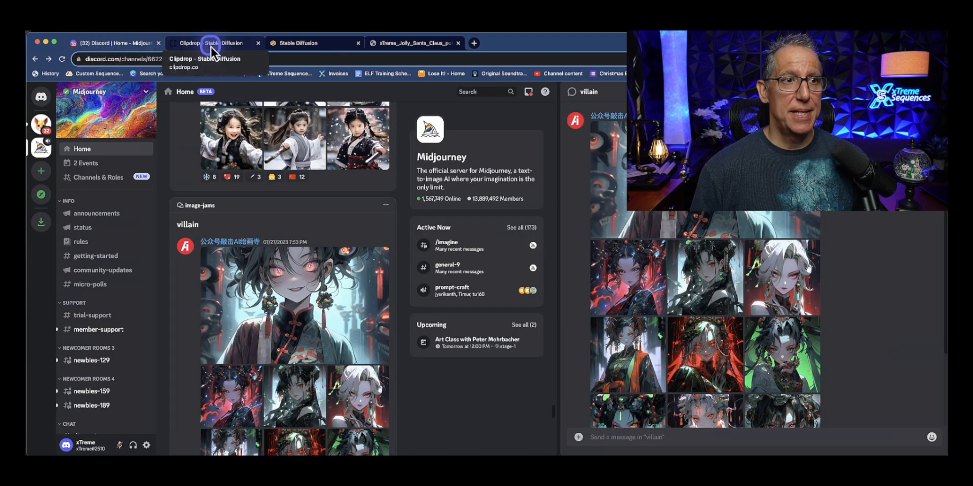
- Choose the Fantasy Art style for the Clipdrop Santa prompt and generate images
{"action": "left_click", "coordinate": [211, 43]}
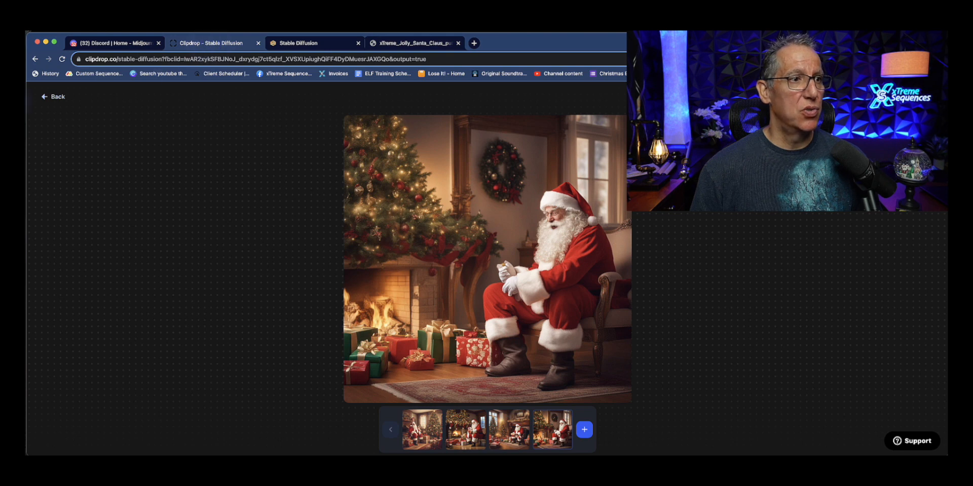
{"action": "left_click", "coordinate": [52, 97]}
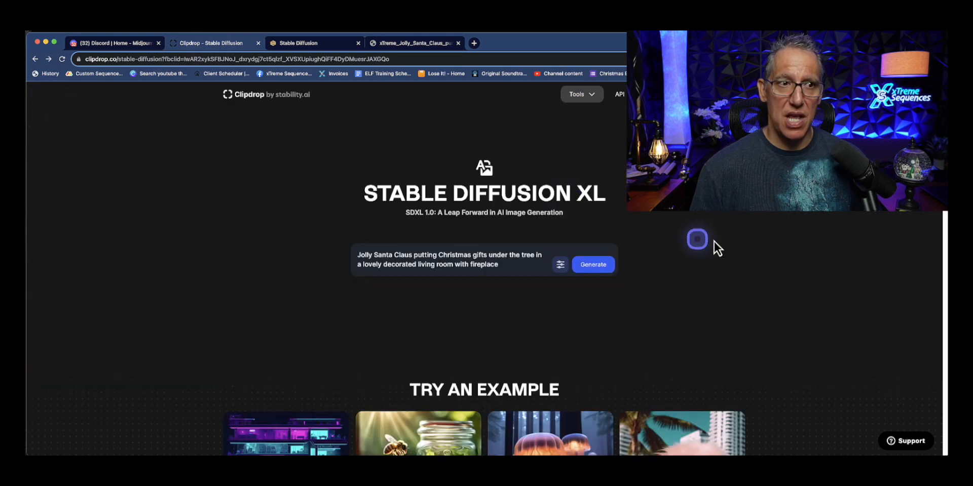
{"action": "mouse_move", "coordinate": [274, 105]}
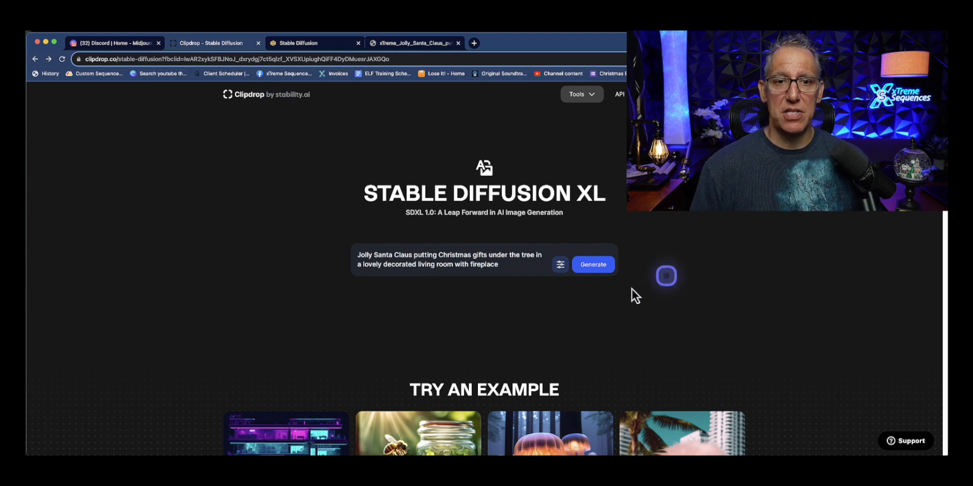
{"action": "left_click", "coordinate": [559, 264]}
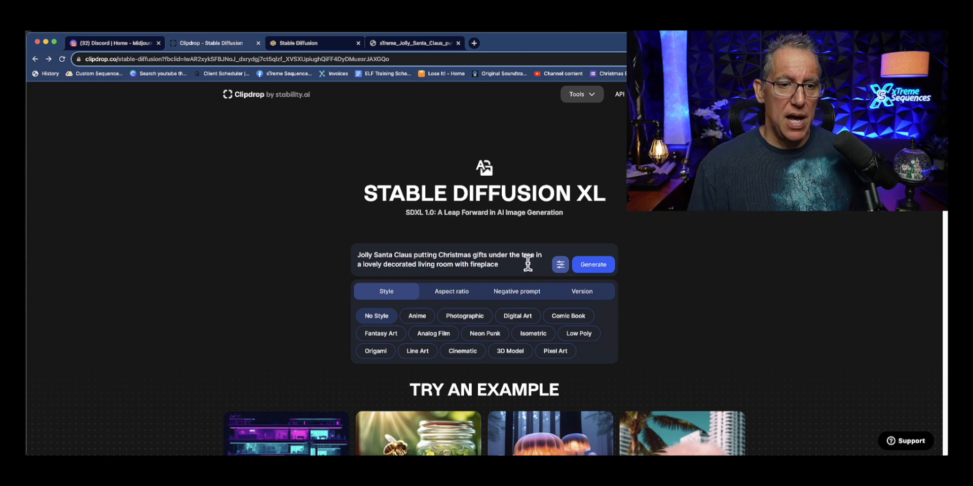
{"action": "left_click", "coordinate": [464, 316]}
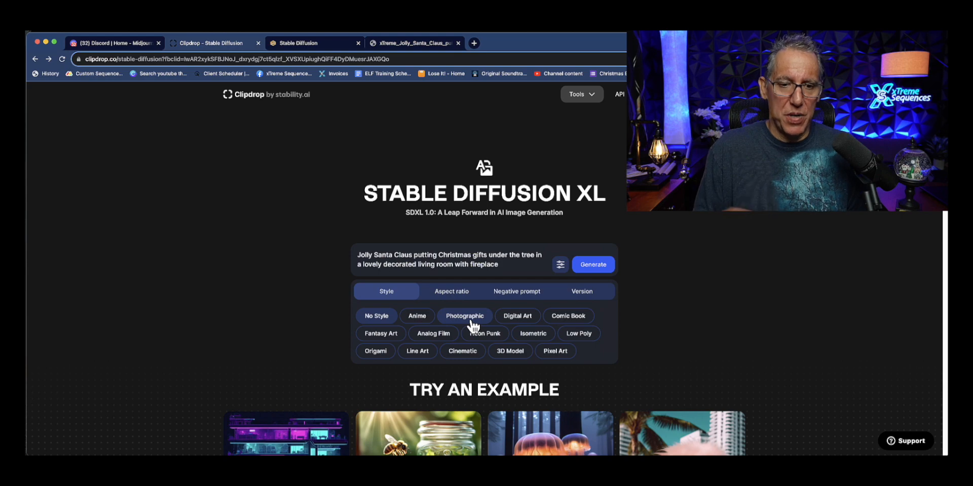
{"action": "scroll", "scroll_direction": "down", "scroll_amount": 3}
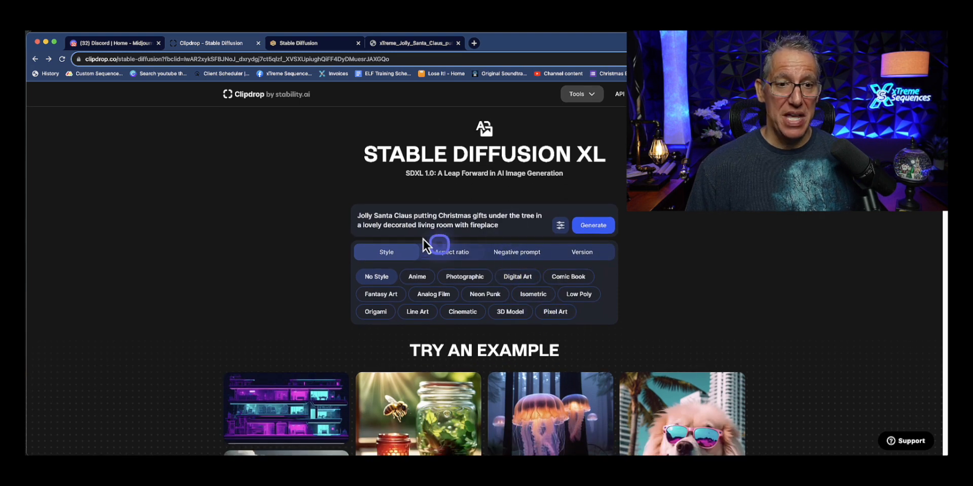
{"action": "scroll", "scroll_direction": "down", "scroll_amount": 3}
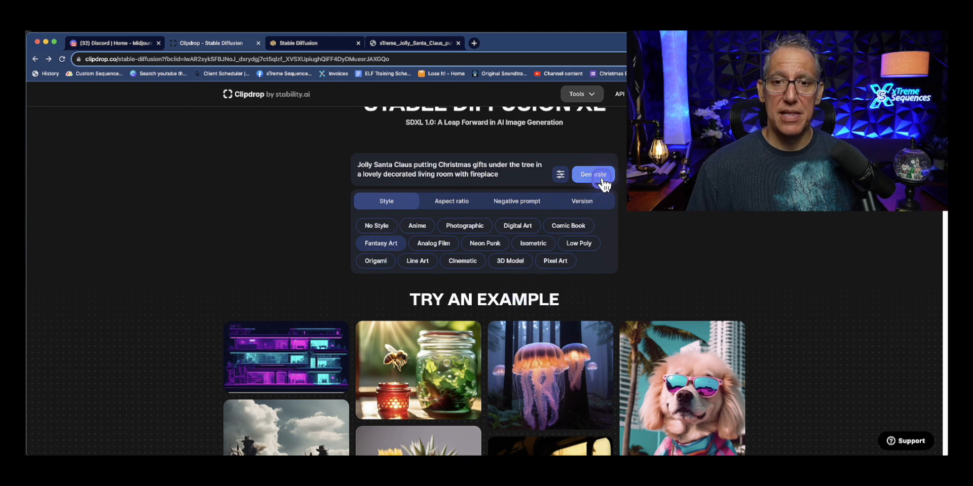
{"action": "left_click", "coordinate": [592, 174]}
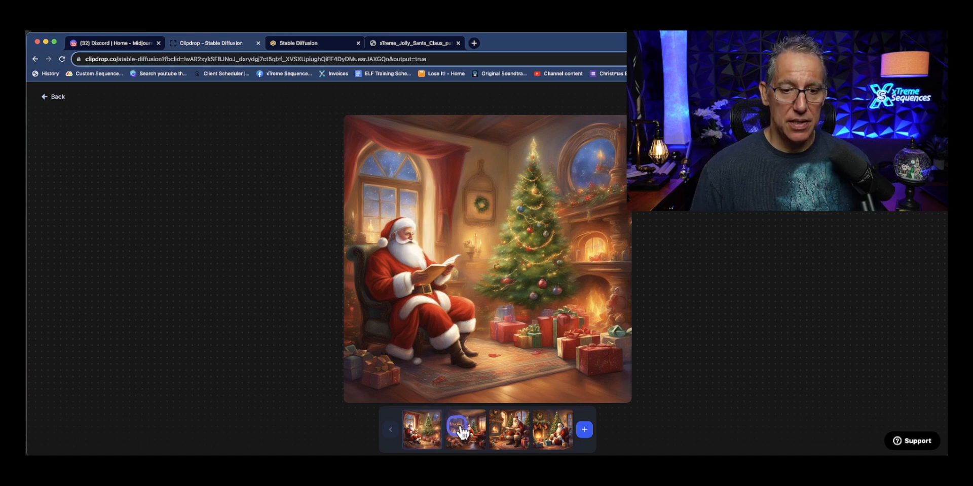
- Enlarge the second and third Santa results, then switch to local Stable Diffusion
{"action": "left_click", "coordinate": [465, 430]}
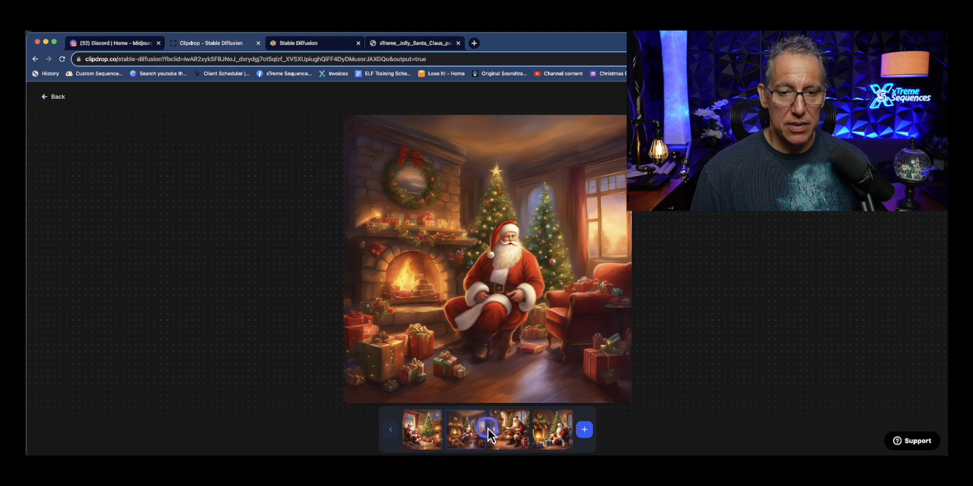
{"action": "left_click", "coordinate": [553, 429]}
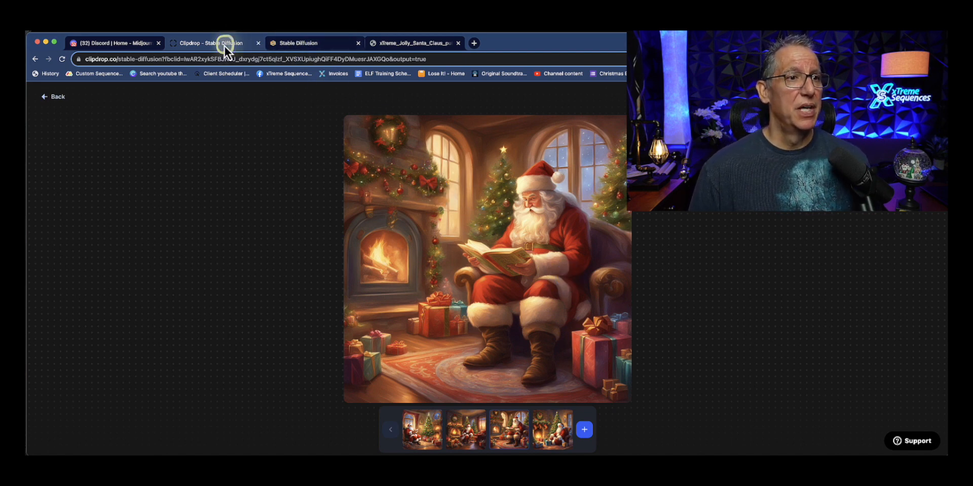
{"action": "left_click", "coordinate": [111, 42]}
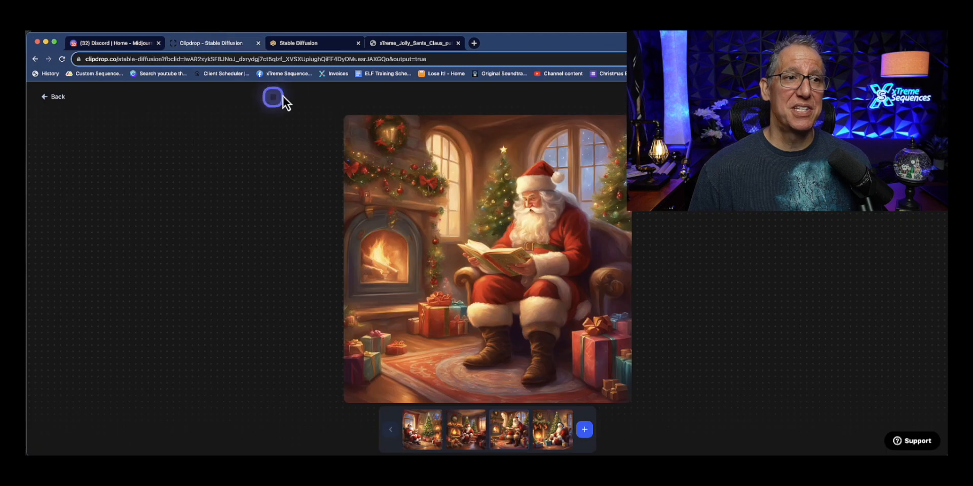
{"action": "left_click", "coordinate": [307, 43]}
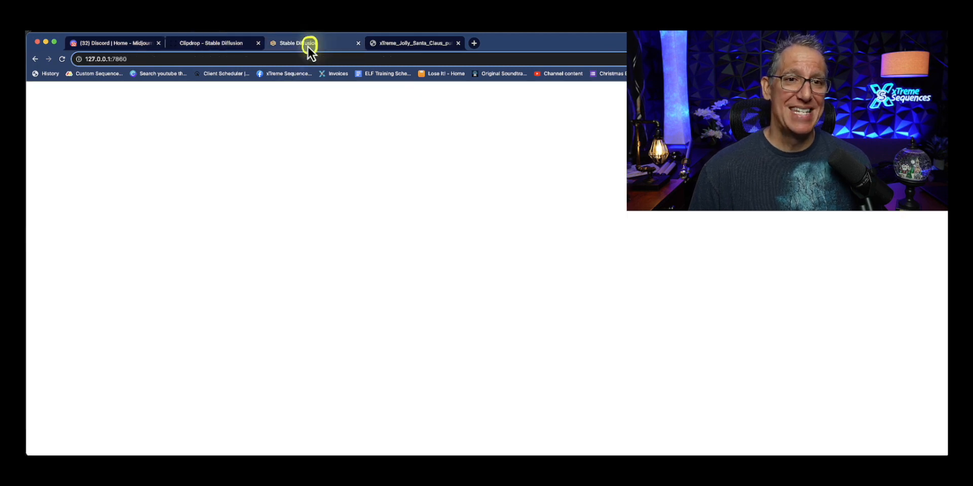
- Enlarge a Santa image in the txt2img gallery and open the checkpoint dropdown
{"action": "left_click", "coordinate": [308, 43]}
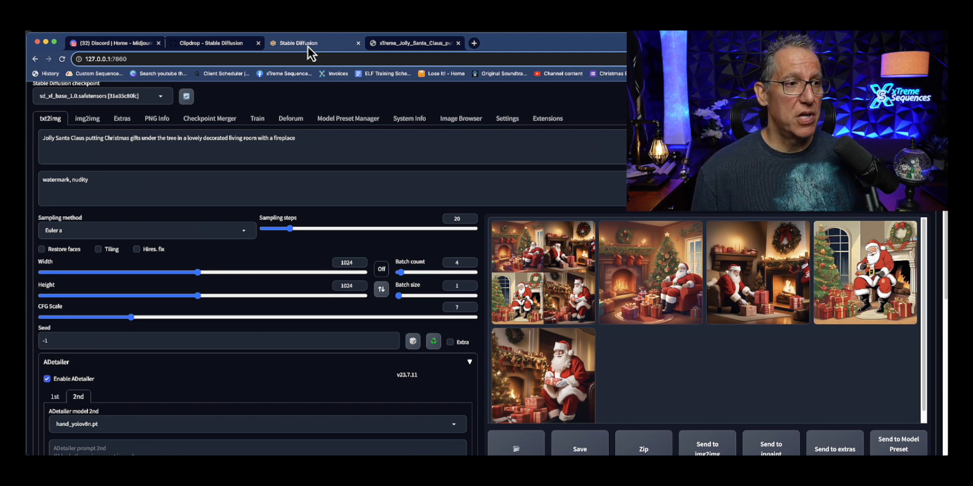
{"action": "mouse_move", "coordinate": [240, 138]}
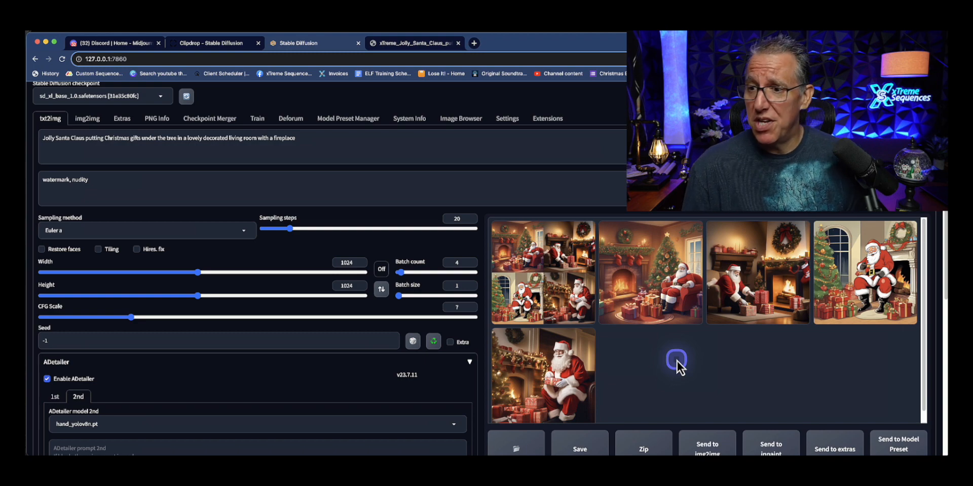
{"action": "left_click", "coordinate": [650, 273]}
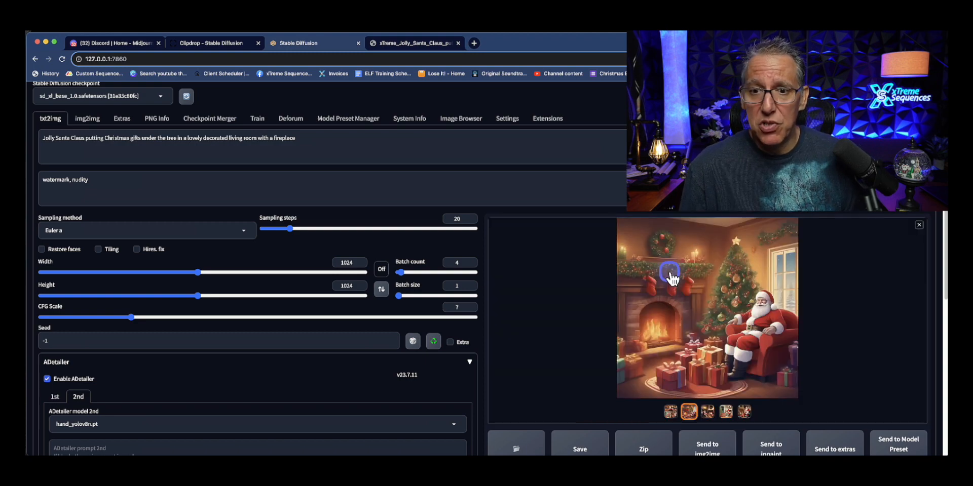
{"action": "left_click", "coordinate": [670, 275]}
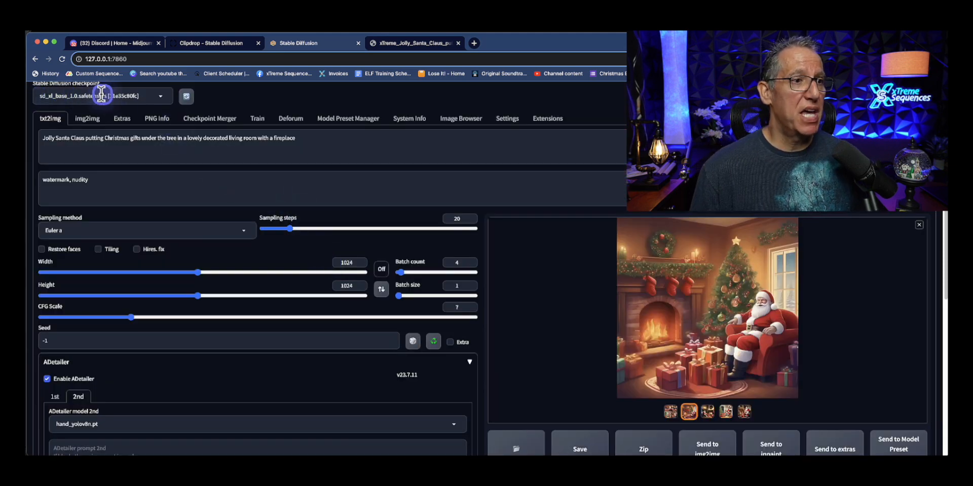
{"action": "left_click", "coordinate": [160, 96]}
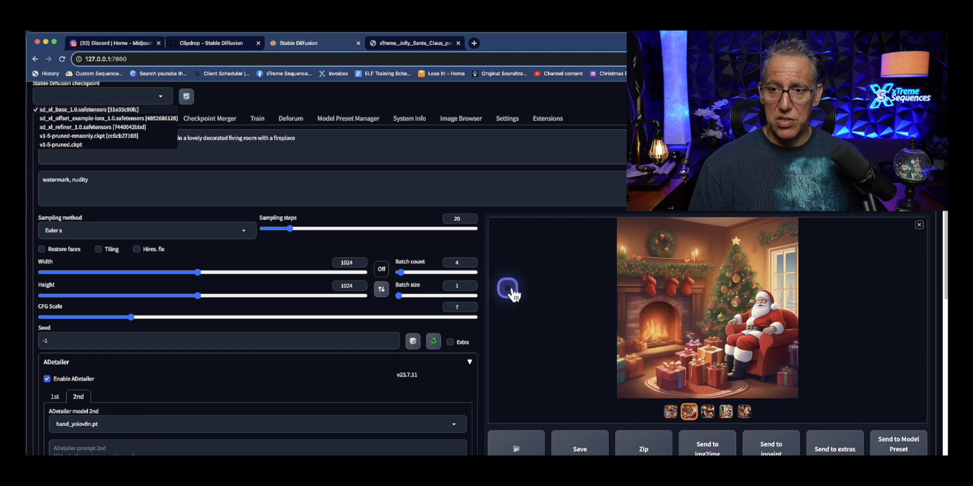
- Send the enlarged Santa image to img2img with the SDXL refiner checkpoint
{"action": "left_click", "coordinate": [509, 289]}
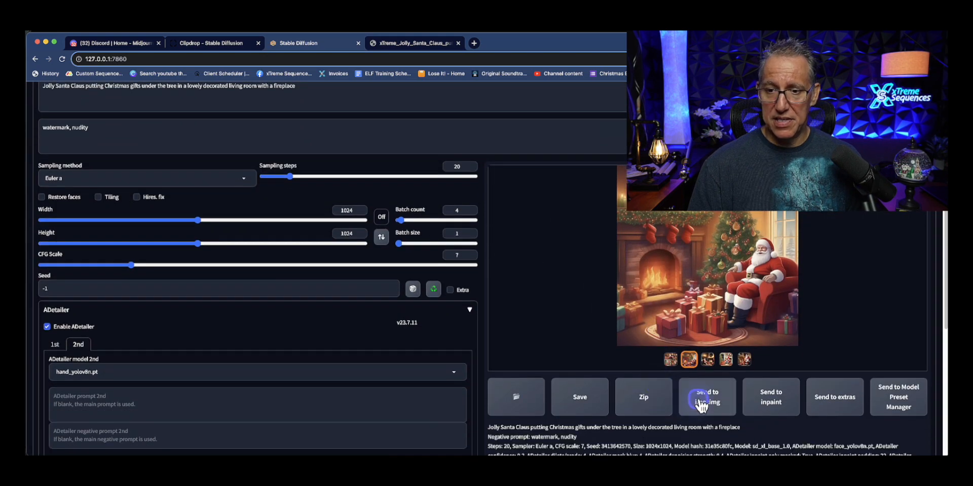
{"action": "left_click", "coordinate": [707, 398]}
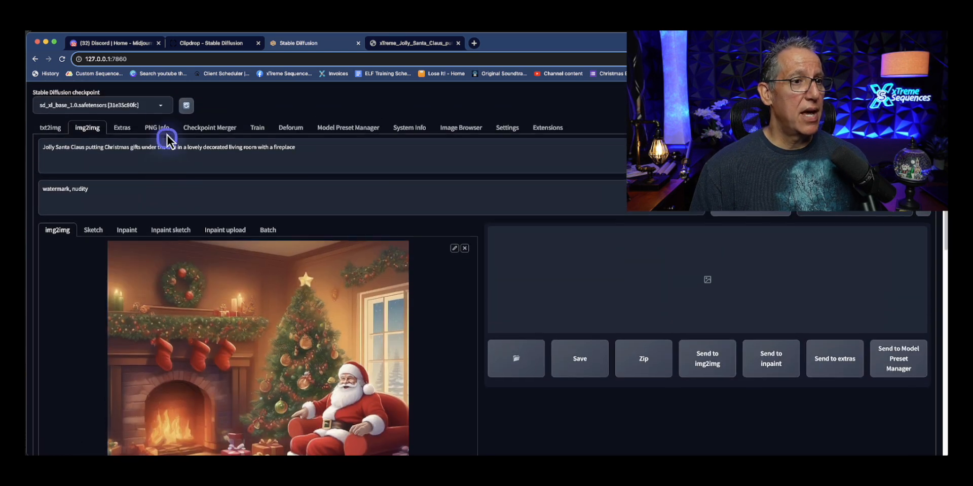
{"action": "left_click", "coordinate": [101, 105]}
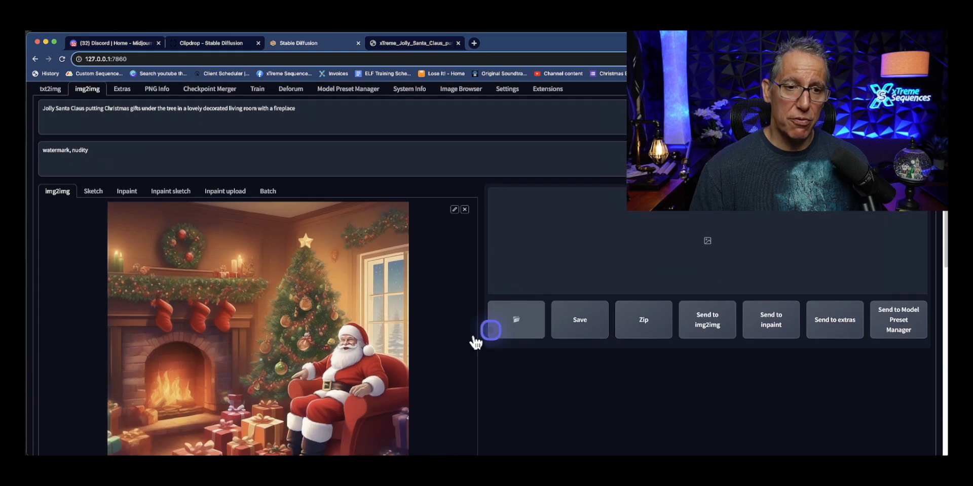
- Lower the img2img denoising strength from 0.75 to about 0.15
{"action": "scroll", "scroll_direction": "down", "scroll_amount": 3}
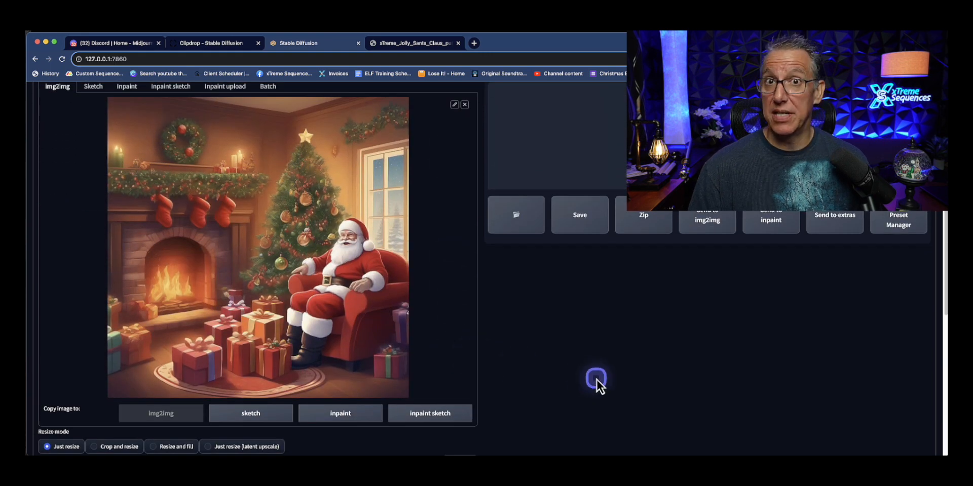
{"action": "scroll", "scroll_direction": "down", "scroll_amount": 3}
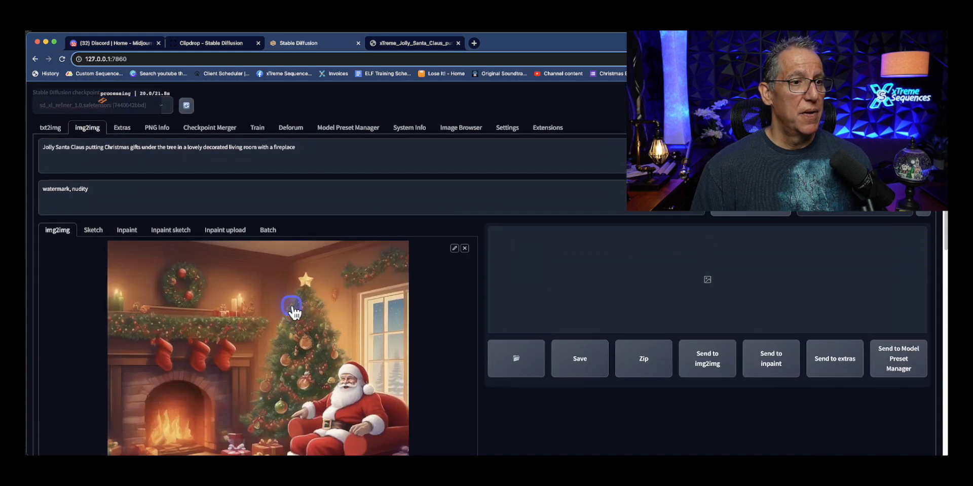
{"action": "scroll", "scroll_direction": "down", "scroll_amount": 3}
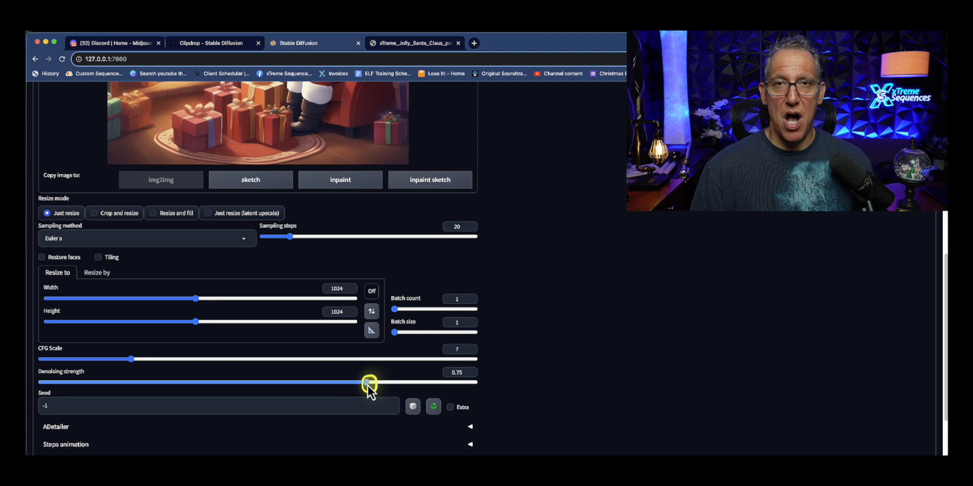
{"action": "left_click_drag", "start_coordinate": [368, 382], "coordinate": [195, 382]}
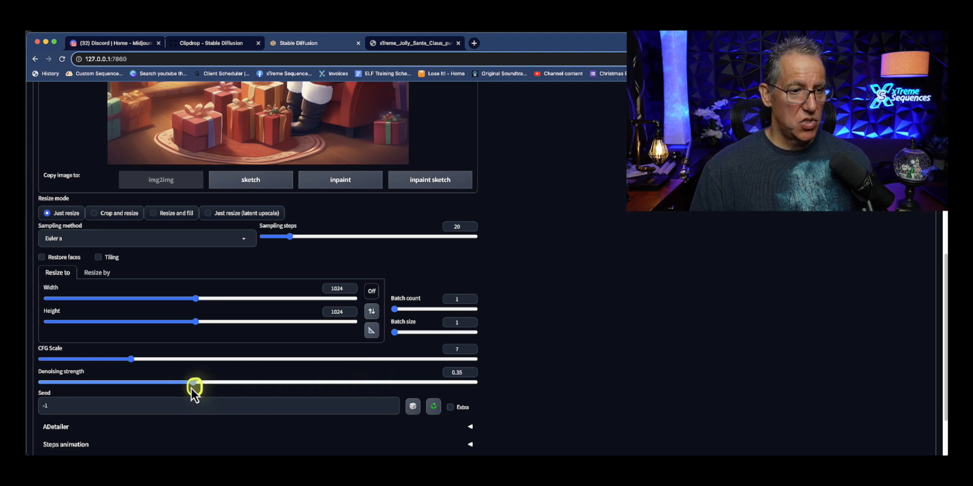
{"action": "left_click_drag", "start_coordinate": [196, 383], "coordinate": [107, 383]}
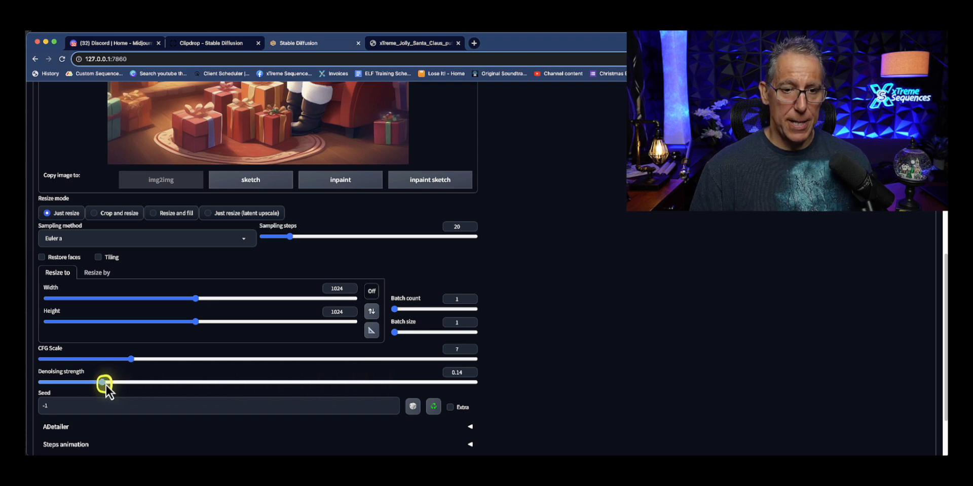
{"action": "left_click_drag", "start_coordinate": [105, 383], "coordinate": [125, 383]}
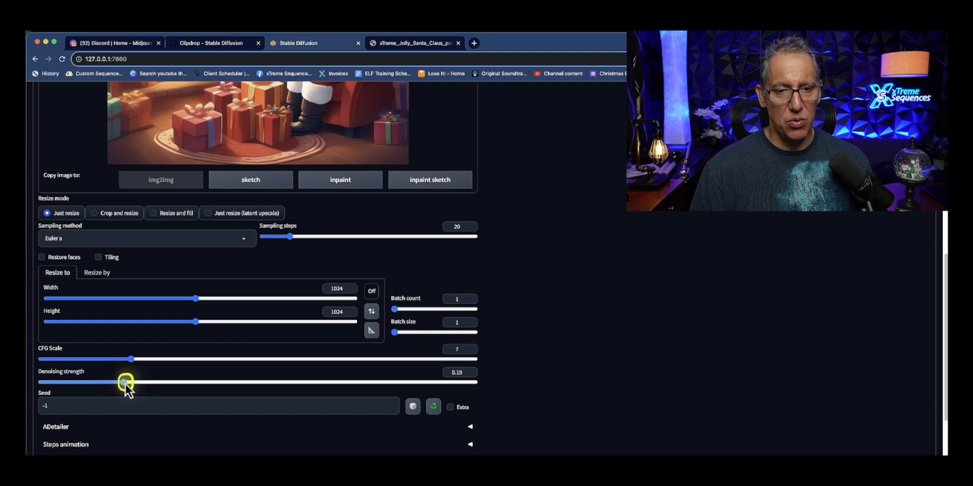
{"action": "left_click_drag", "start_coordinate": [125, 382], "coordinate": [121, 382]}
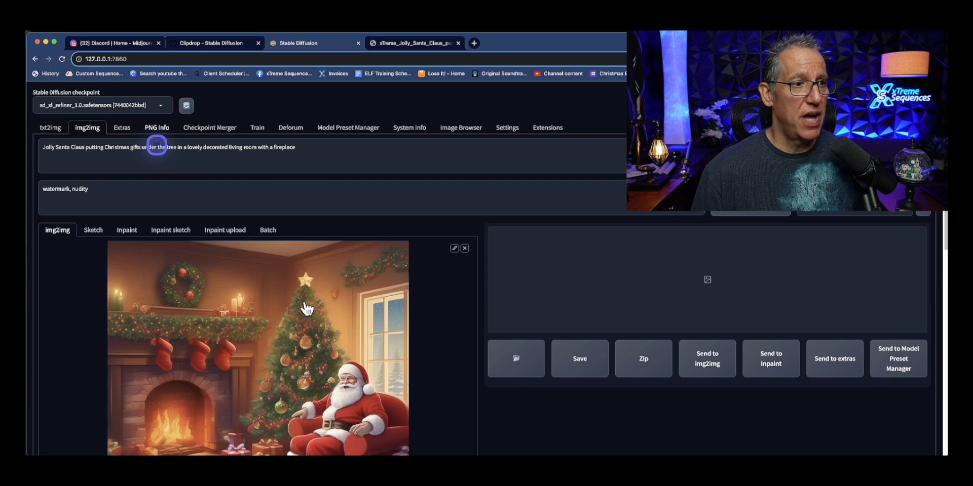
- Inspect the refined Santa living-room output at denoising 0.2, then close its enlarged view
{"action": "scroll", "scroll_direction": "down", "scroll_amount": 3}
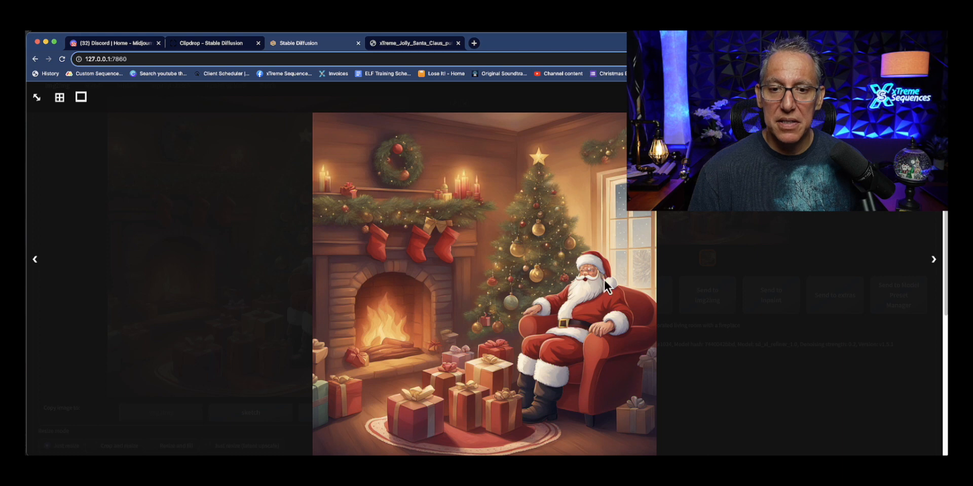
{"action": "left_click", "coordinate": [603, 295]}
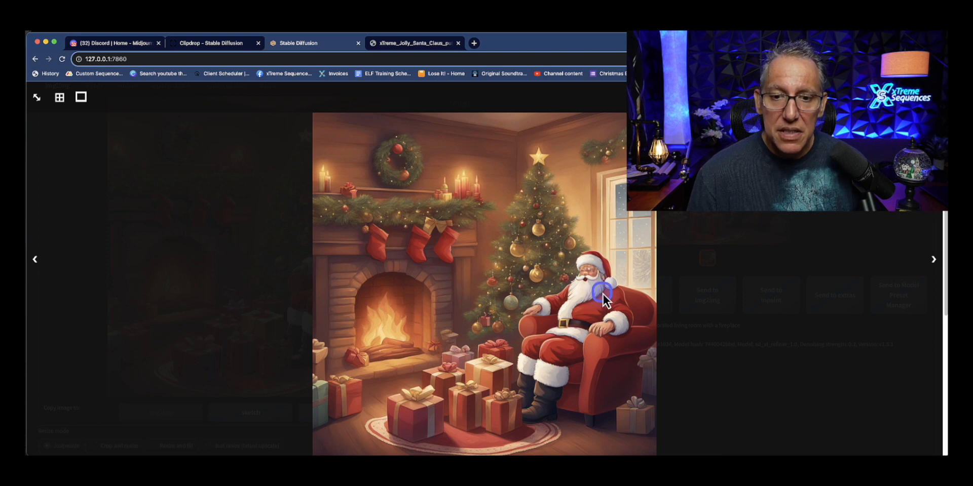
{"action": "mouse_move", "coordinate": [468, 218]}
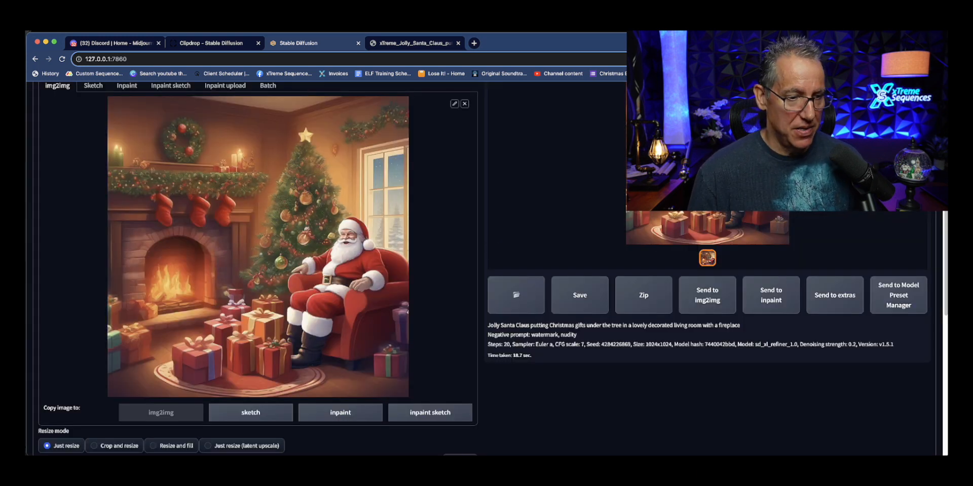
- Lower img2img denoising strength from 0.18 to about 0.1 and open the Sampling method list
{"action": "scroll", "scroll_direction": "down", "scroll_amount": 3}
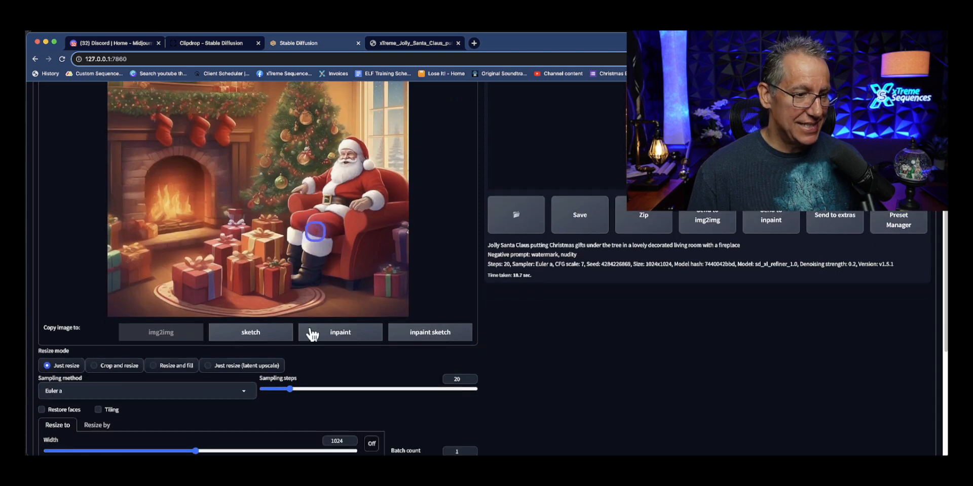
{"action": "scroll", "scroll_direction": "down", "scroll_amount": 3}
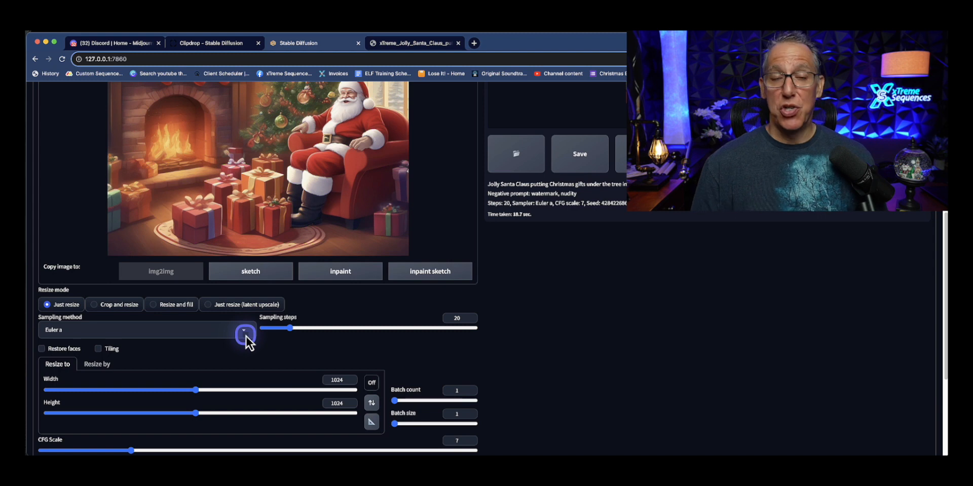
{"action": "scroll", "scroll_direction": "down", "scroll_amount": 3}
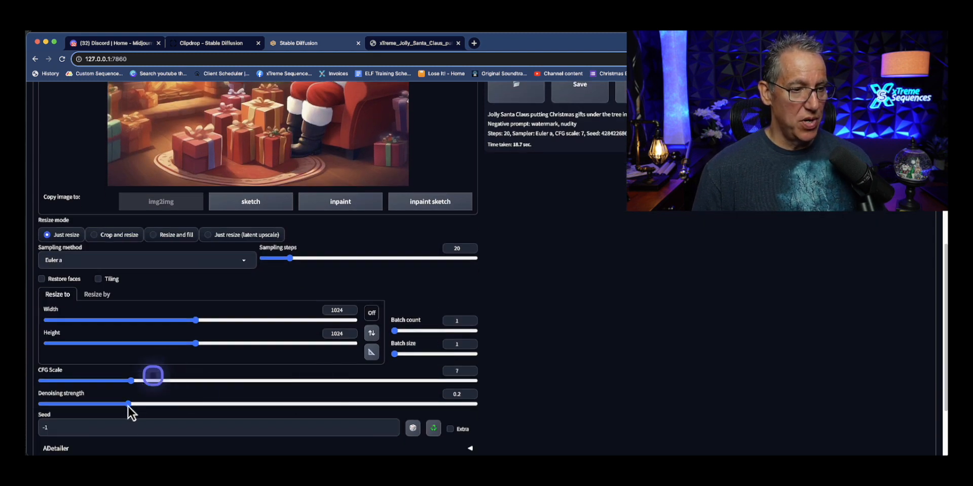
{"action": "left_click_drag", "start_coordinate": [128, 404], "coordinate": [122, 404]}
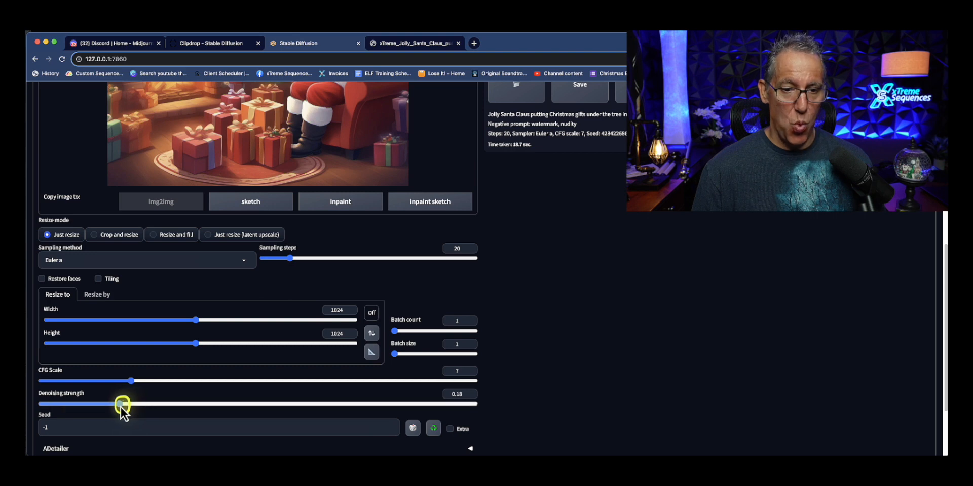
{"action": "left_click_drag", "start_coordinate": [122, 404], "coordinate": [105, 404]}
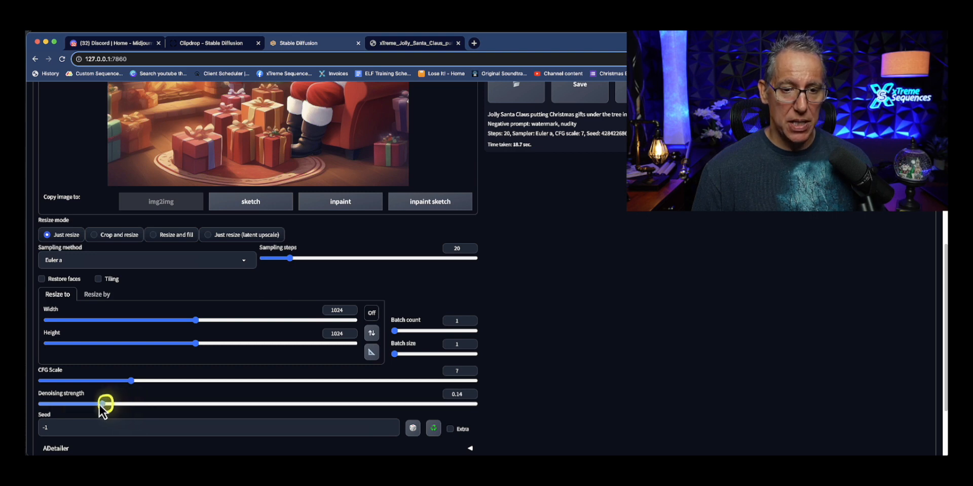
{"action": "left_click_drag", "start_coordinate": [107, 404], "coordinate": [86, 403]}
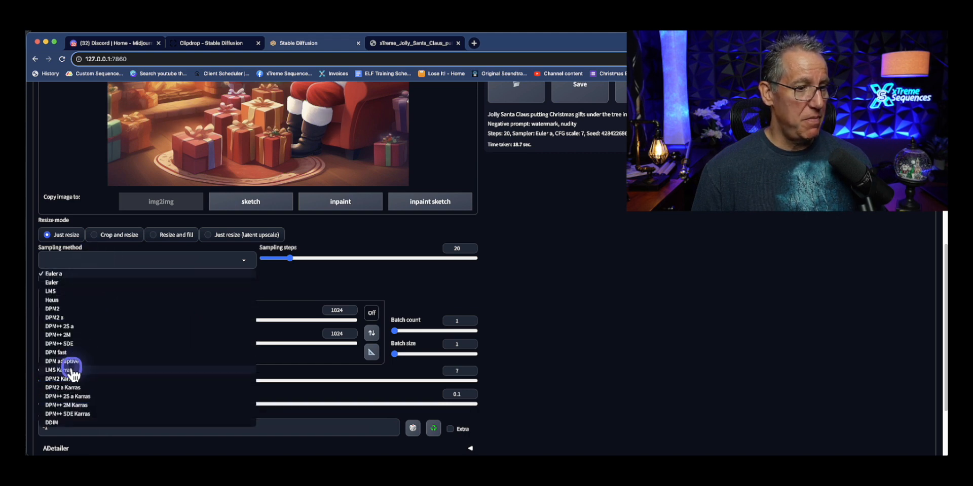
{"action": "left_click", "coordinate": [54, 383]}
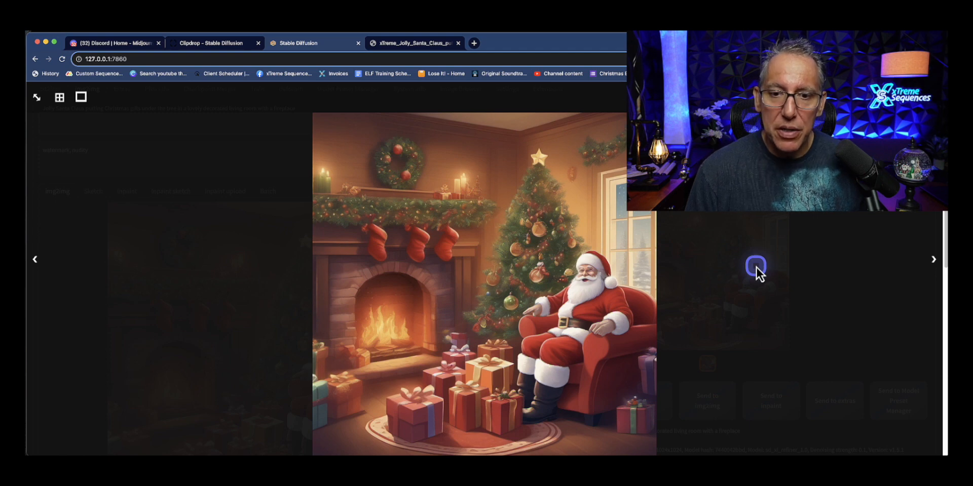
{"action": "mouse_move", "coordinate": [487, 248]}
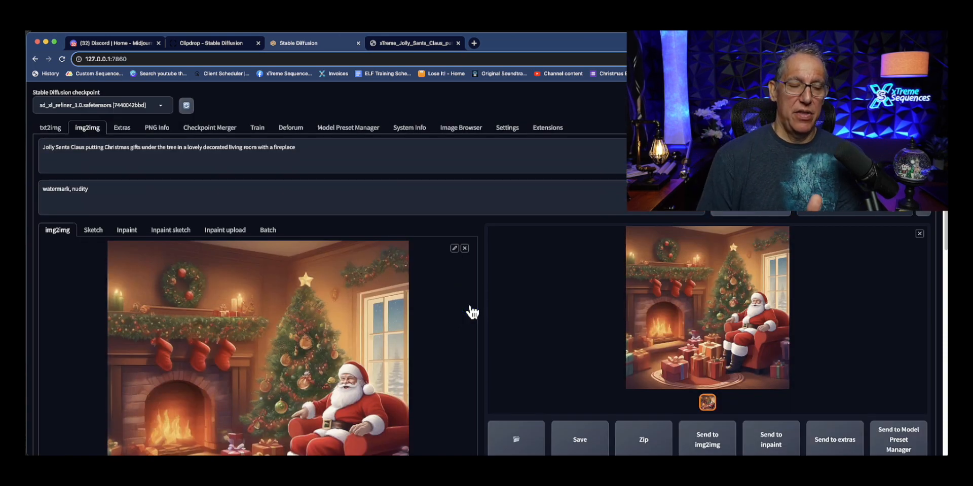
{"action": "mouse_move", "coordinate": [721, 275]}
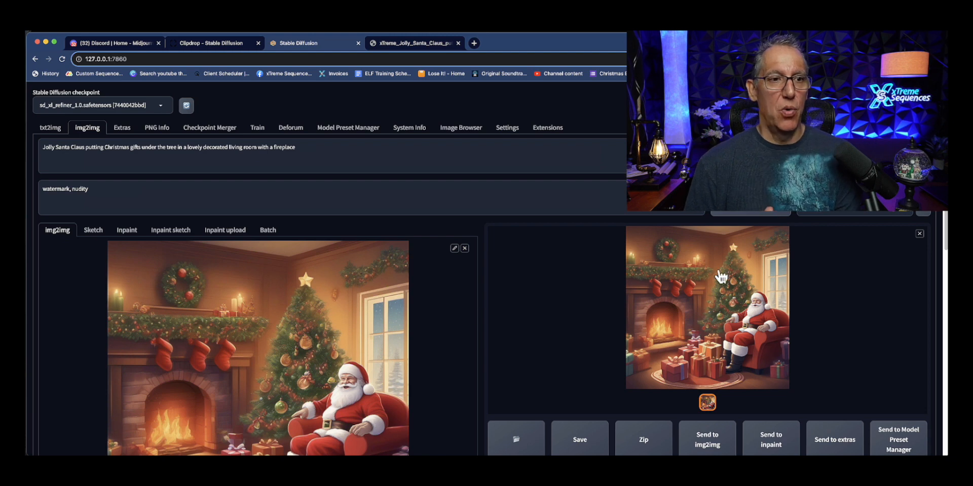
- Switch from the low-denoising Santa output to the Deforum tab
{"action": "left_click", "coordinate": [290, 127]}
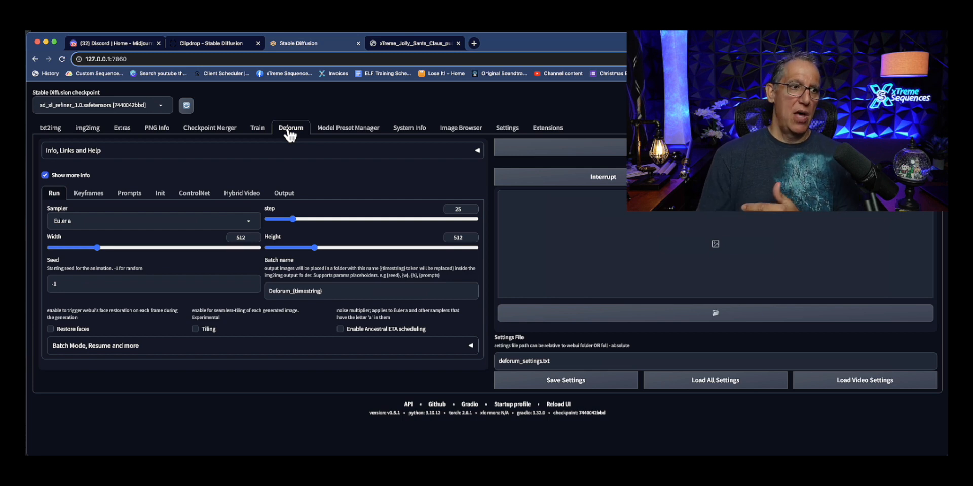
- Review Deforum's animation keyframe settings, then move to the Clipdrop and Midjourney Discord browser tabs
{"action": "left_click", "coordinate": [88, 193]}
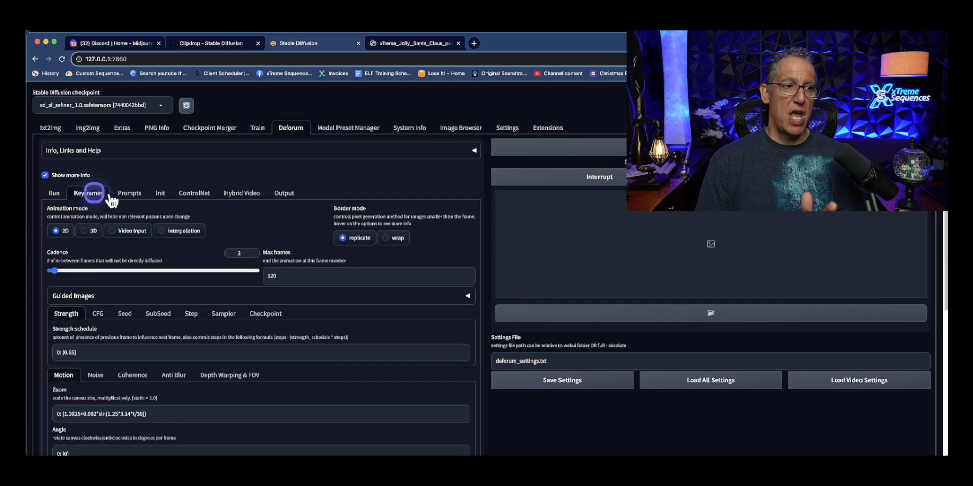
{"action": "left_click", "coordinate": [129, 193]}
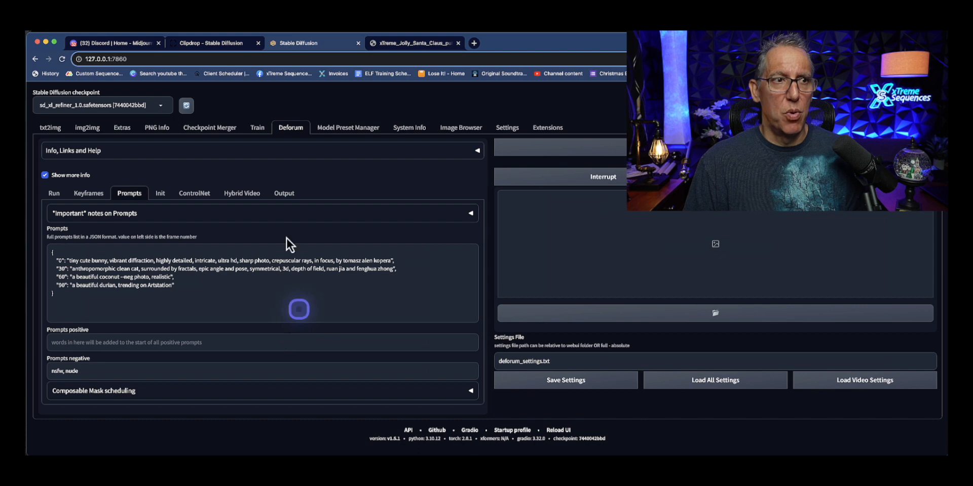
{"action": "left_click", "coordinate": [214, 42]}
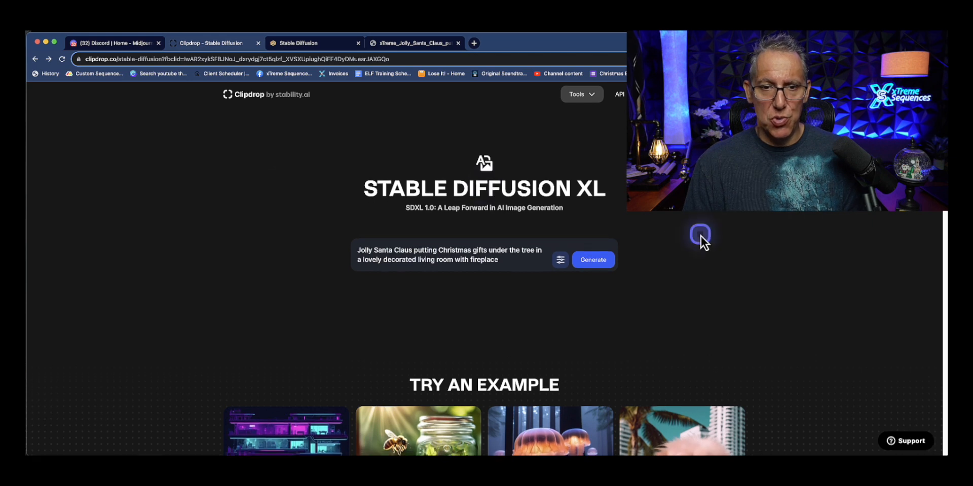
{"action": "scroll", "scroll_direction": "down", "scroll_amount": 3}
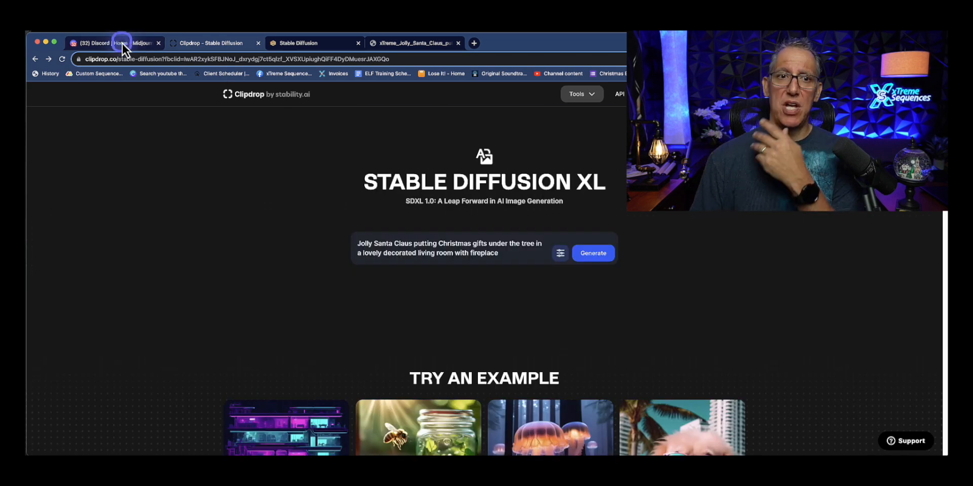
{"action": "left_click", "coordinate": [101, 42]}
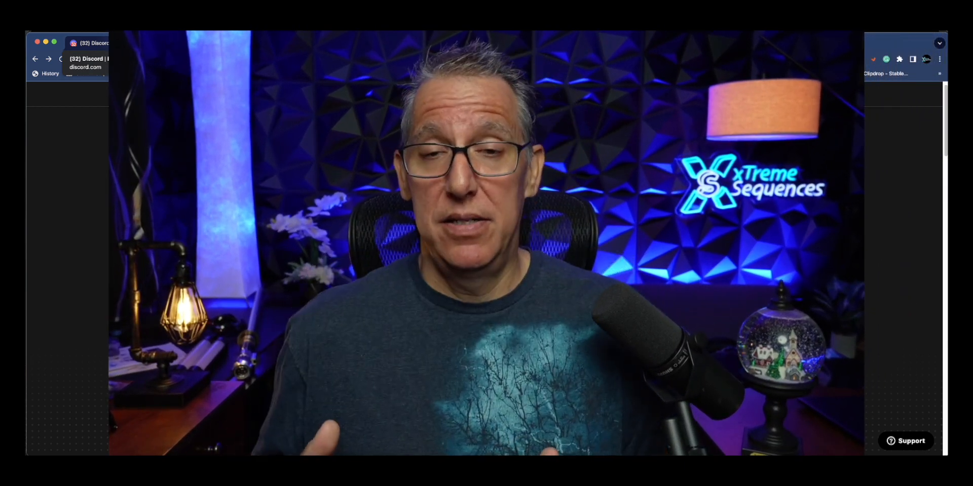